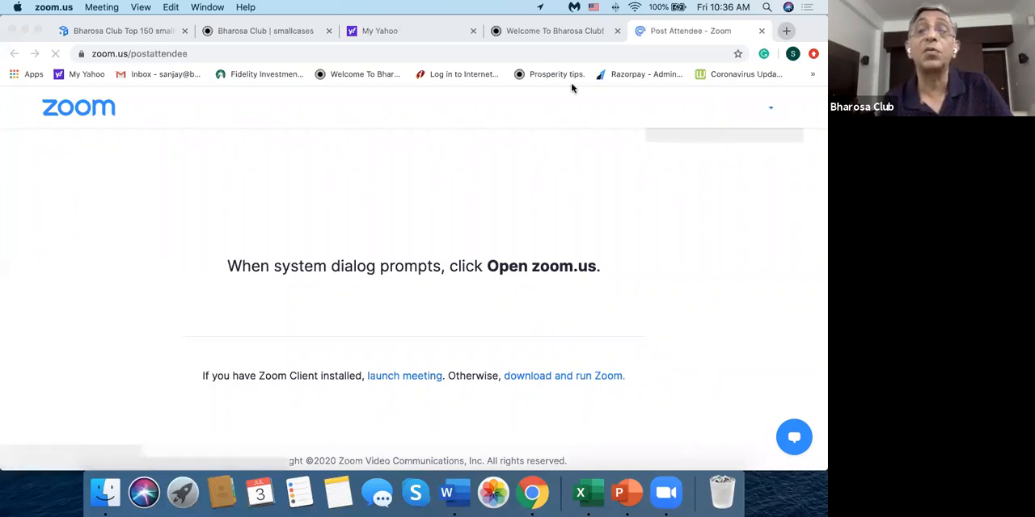
Return to Bharosa Club and pass through the member dashboard to Compare Scheme
{"action": "left_click", "coordinate": [404, 375]}
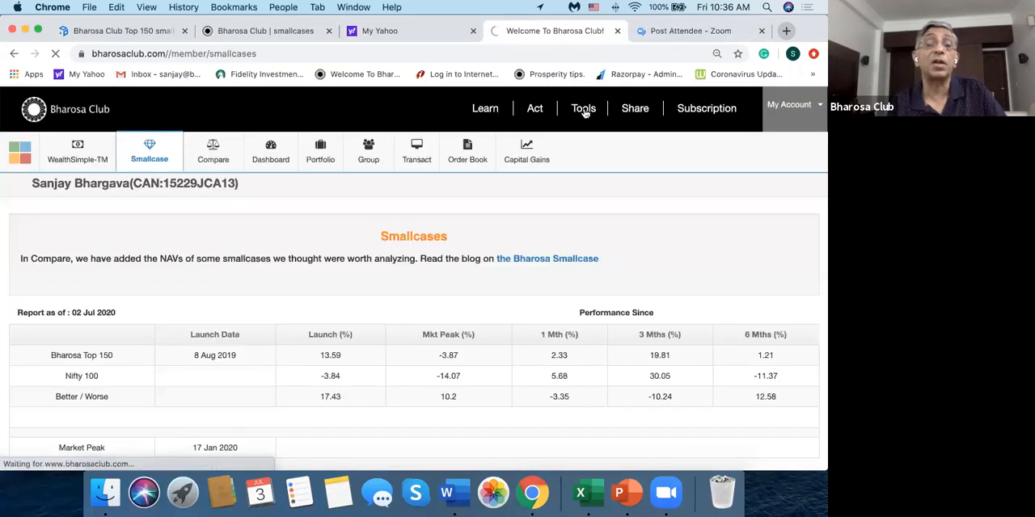
{"action": "left_click", "coordinate": [270, 152]}
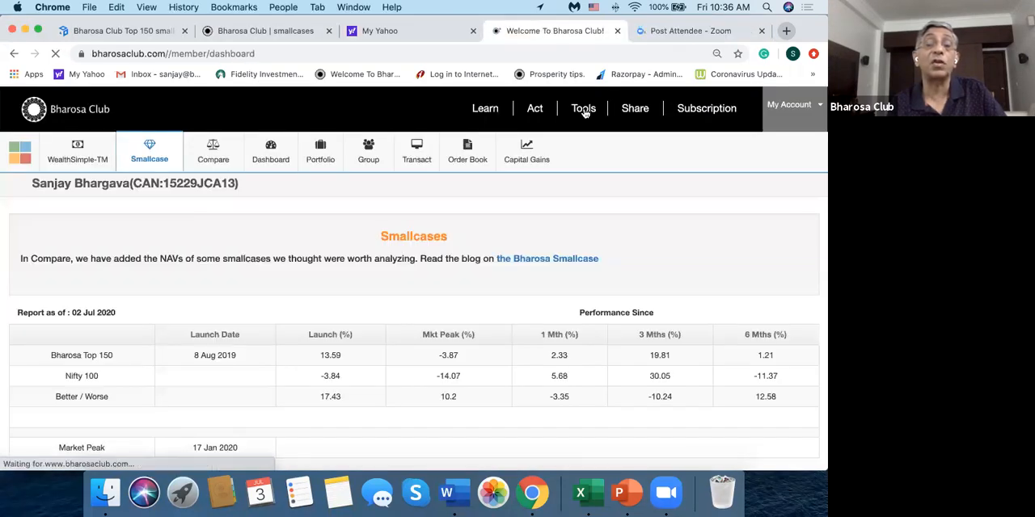
{"action": "left_click", "coordinate": [270, 152]}
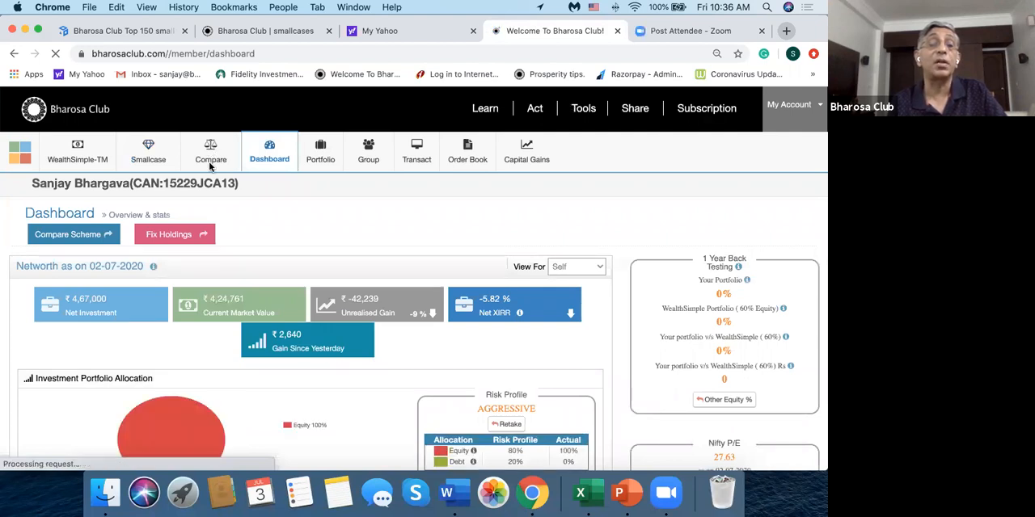
{"action": "left_click", "coordinate": [210, 152]}
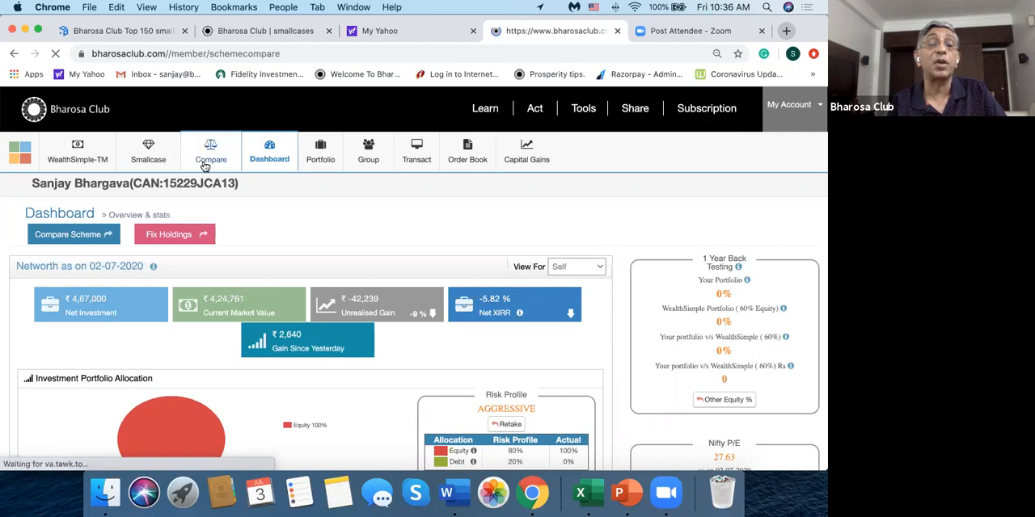
{"action": "left_click", "coordinate": [210, 152]}
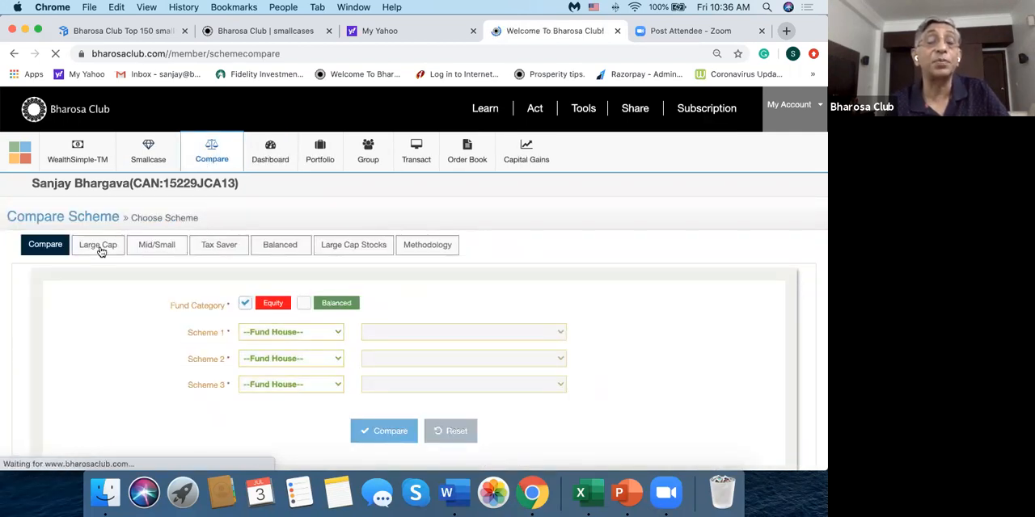
Show the Large Cap tab and scroll to its ratings and ranks table
{"action": "left_click", "coordinate": [98, 245]}
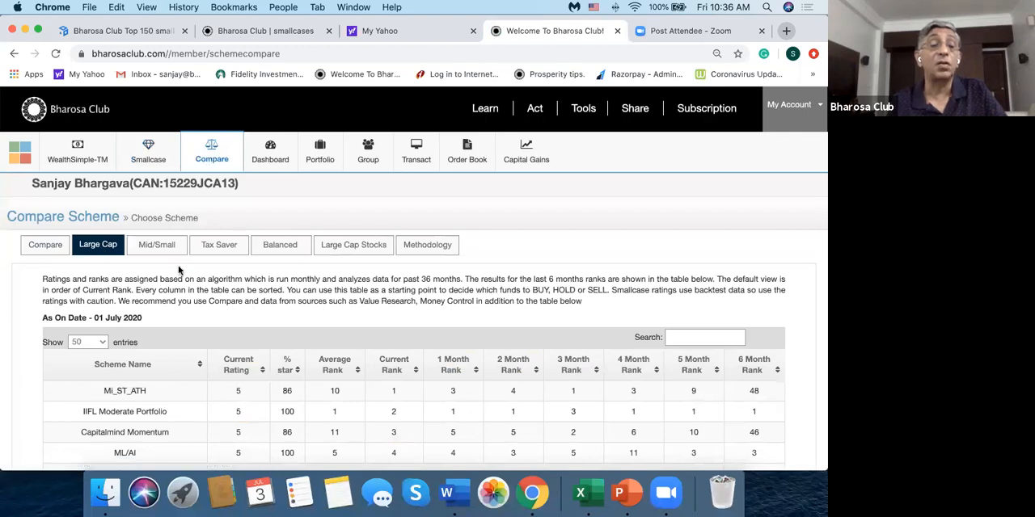
{"action": "scroll", "scroll_direction": "down", "scroll_amount": 3}
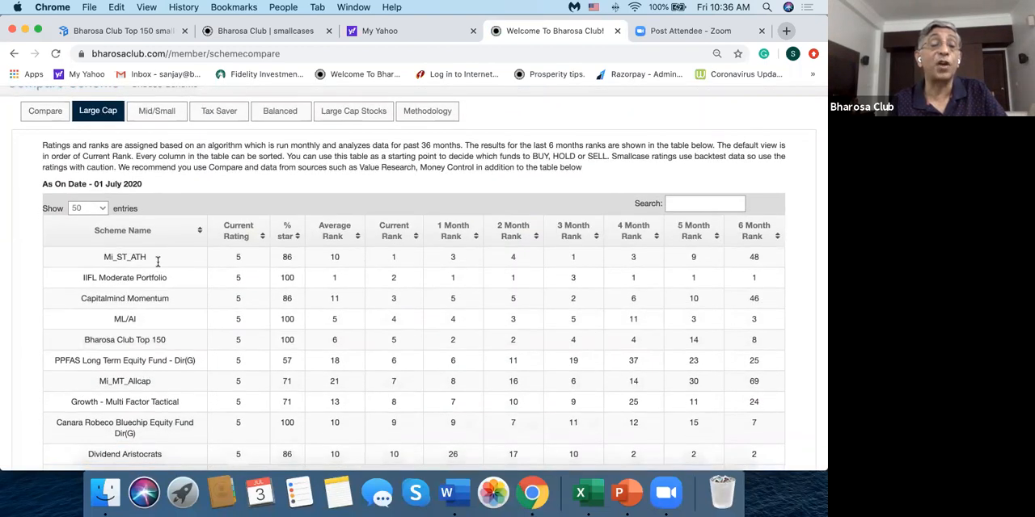
{"action": "mouse_move", "coordinate": [137, 271]}
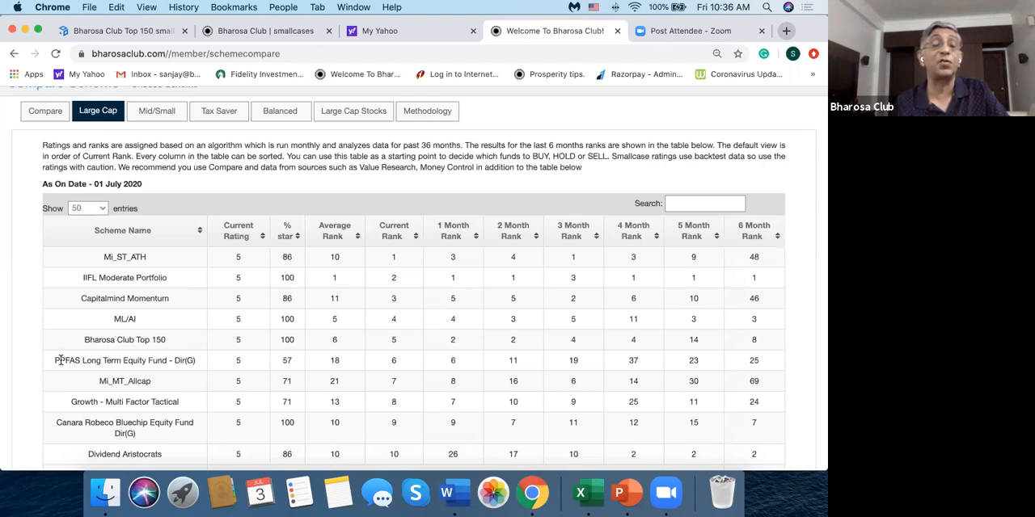
{"action": "mouse_move", "coordinate": [135, 360]}
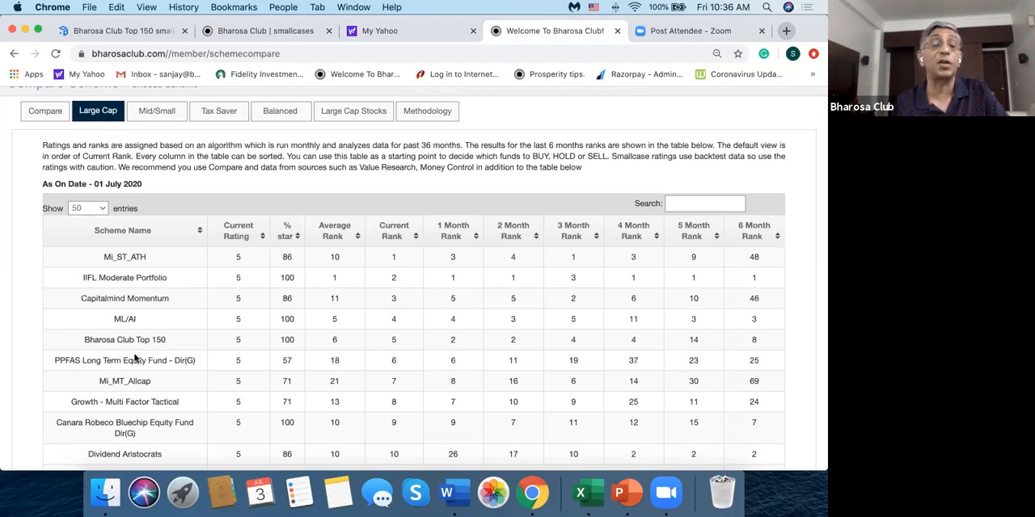
{"action": "mouse_move", "coordinate": [159, 245]}
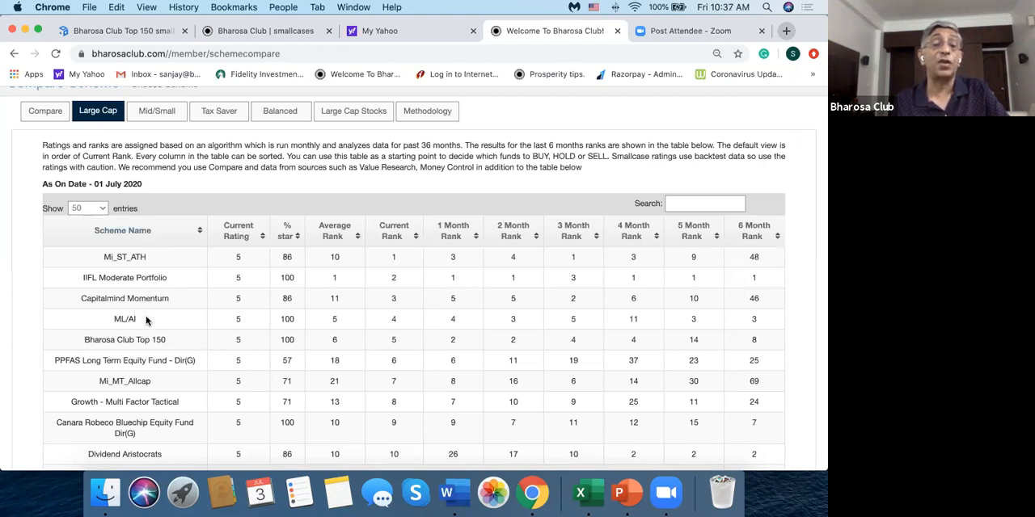
{"action": "mouse_move", "coordinate": [167, 333]}
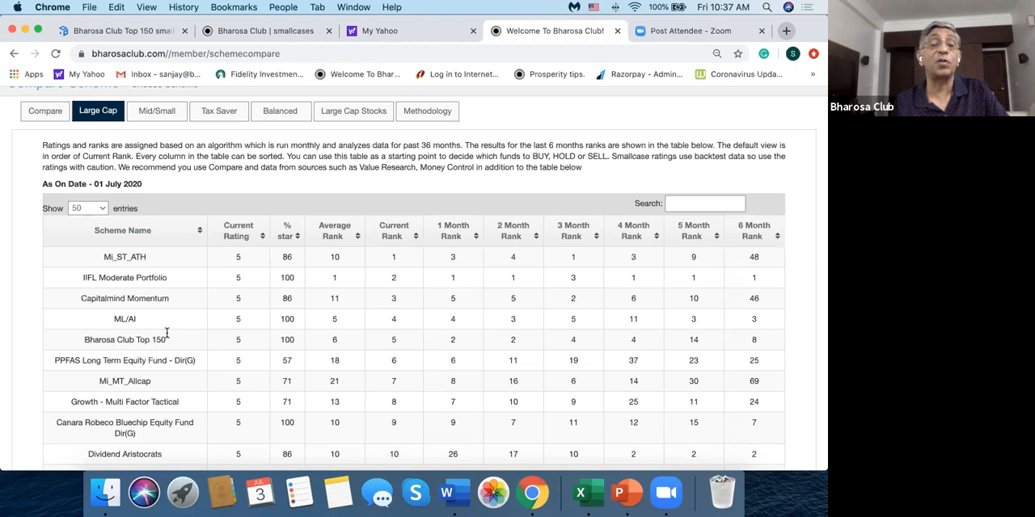
{"action": "mouse_move", "coordinate": [162, 298]}
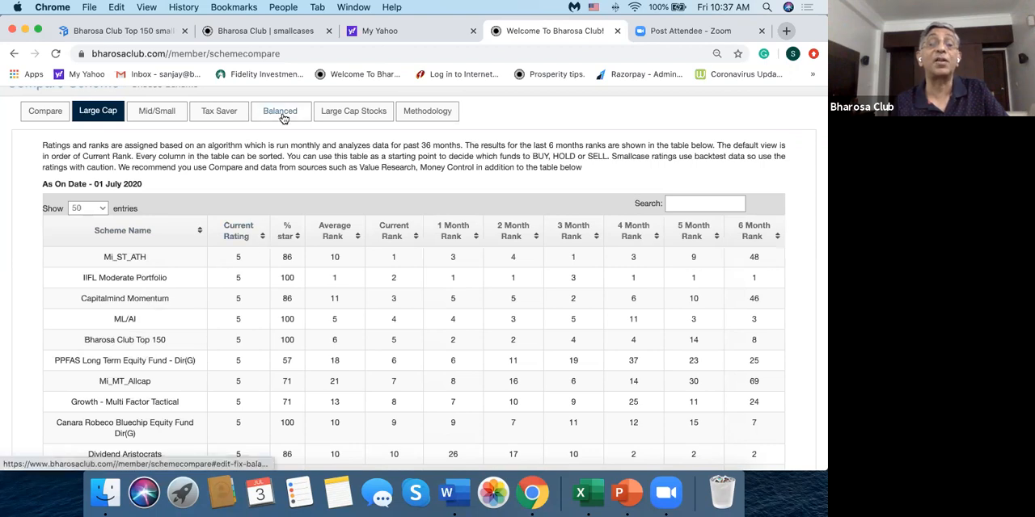
View the Balanced scheme rankings, then the Mid/Small rankings table
{"action": "left_click", "coordinate": [281, 111]}
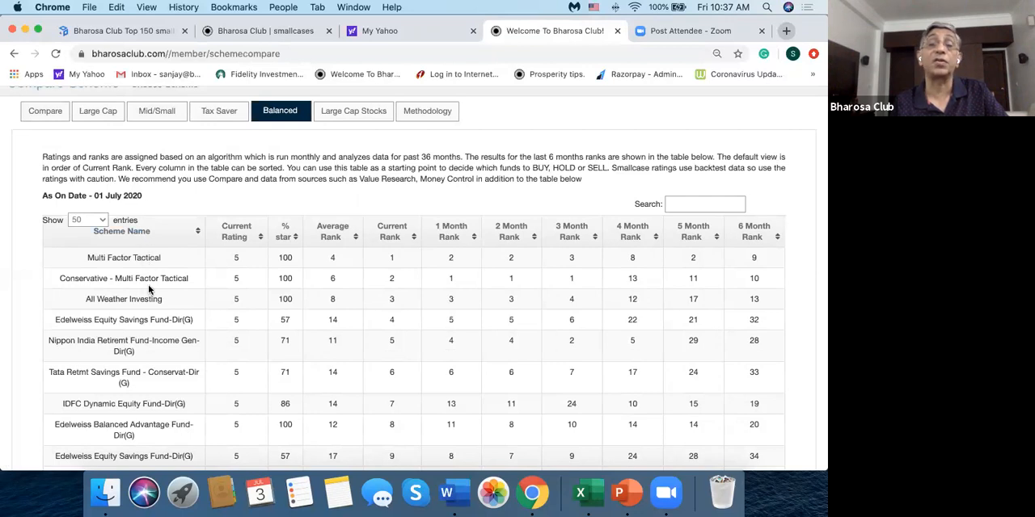
{"action": "mouse_move", "coordinate": [354, 111]}
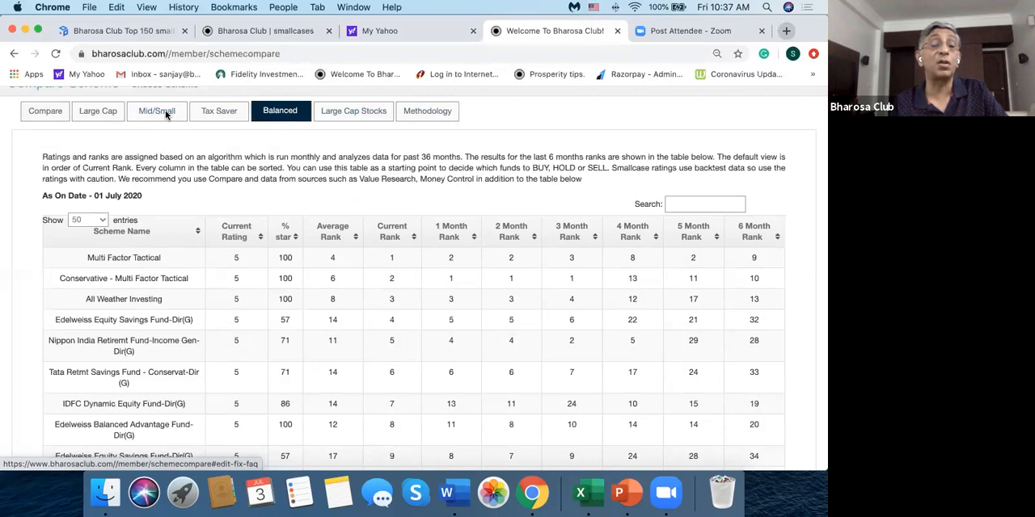
{"action": "left_click", "coordinate": [156, 111]}
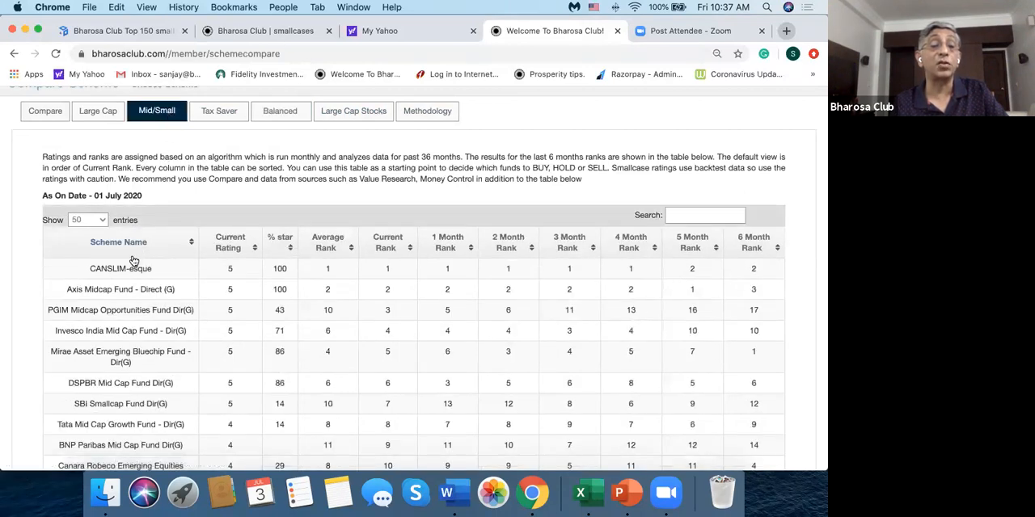
{"action": "mouse_move", "coordinate": [150, 264]}
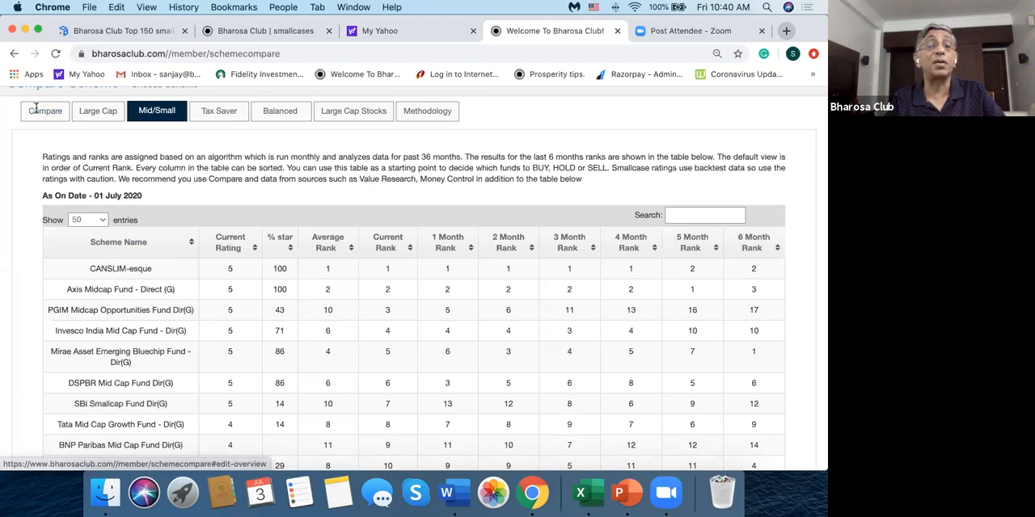
On the comparison form, set Scheme 1 to Smallcases / CANSLIM-esque
{"action": "left_click", "coordinate": [45, 111]}
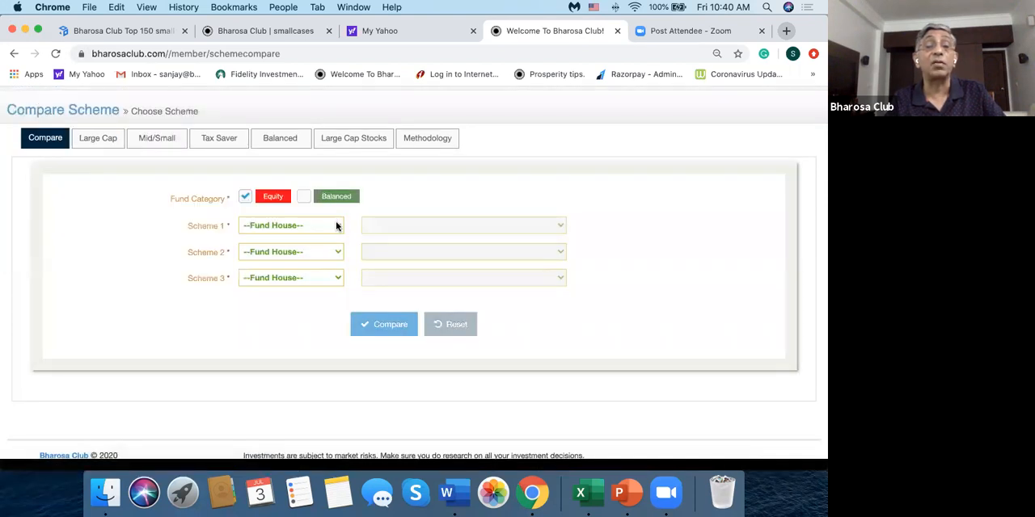
{"action": "left_click", "coordinate": [291, 225]}
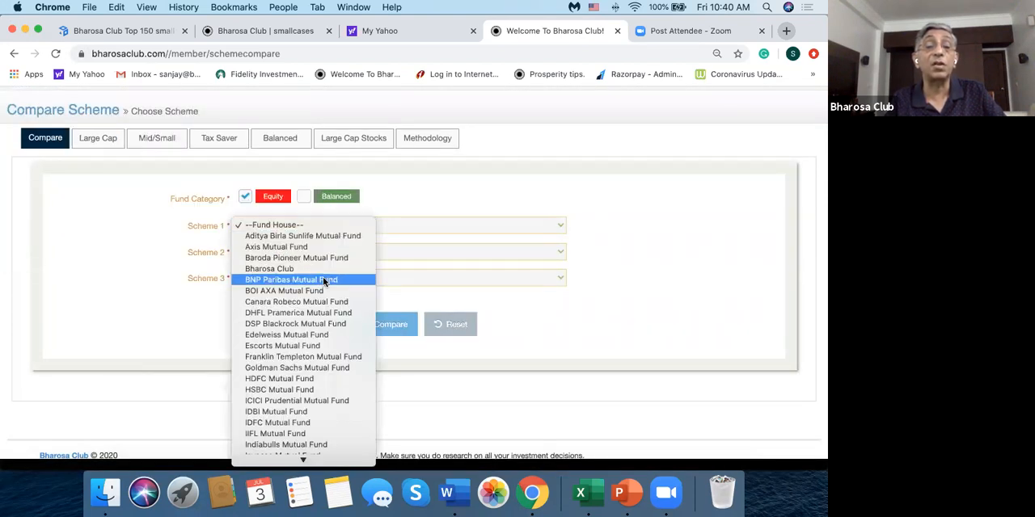
{"action": "mouse_move", "coordinate": [300, 290]}
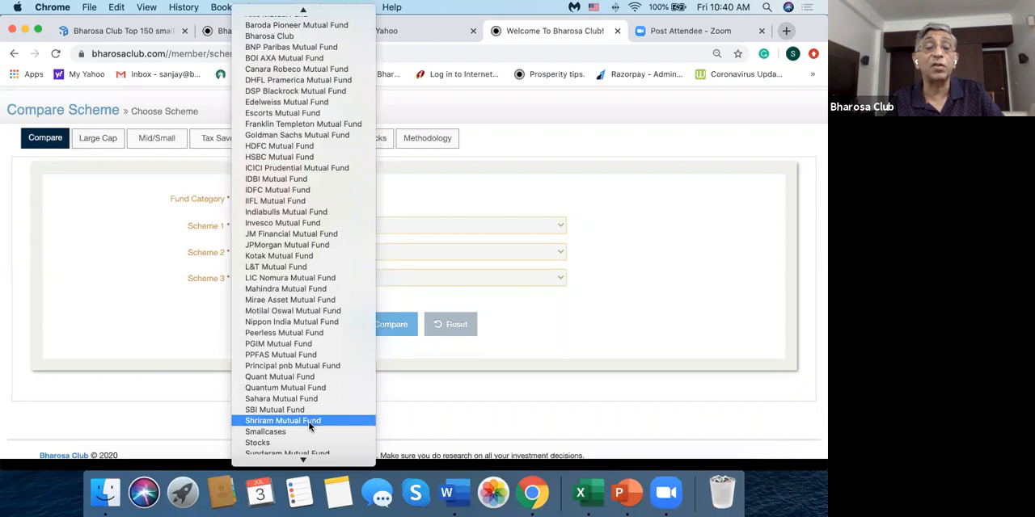
{"action": "left_click", "coordinate": [265, 431]}
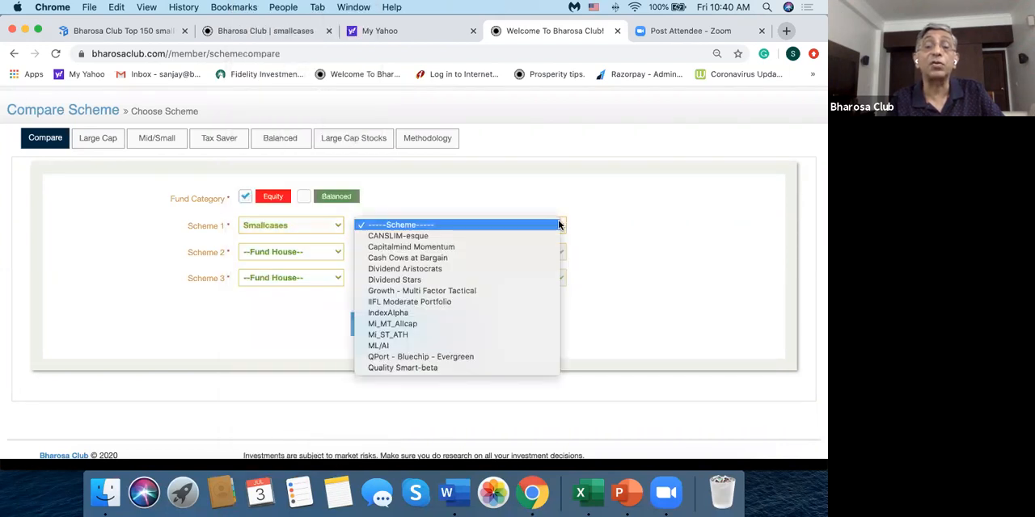
{"action": "left_click", "coordinate": [398, 235]}
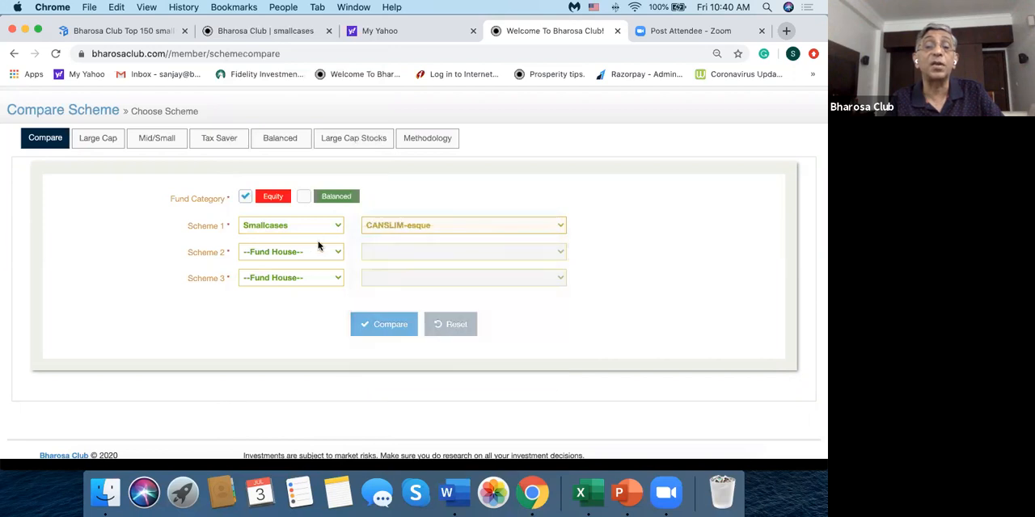
Set Scheme 2 to Axis Mutual Fund / Axis Midcap Fund - Direct (G) and compare
{"action": "left_click", "coordinate": [291, 251]}
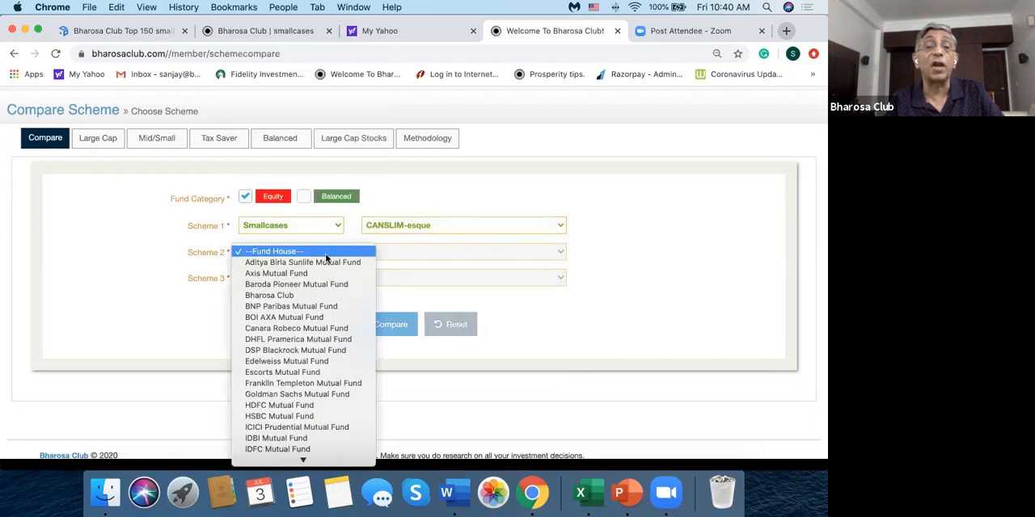
{"action": "left_click", "coordinate": [275, 273]}
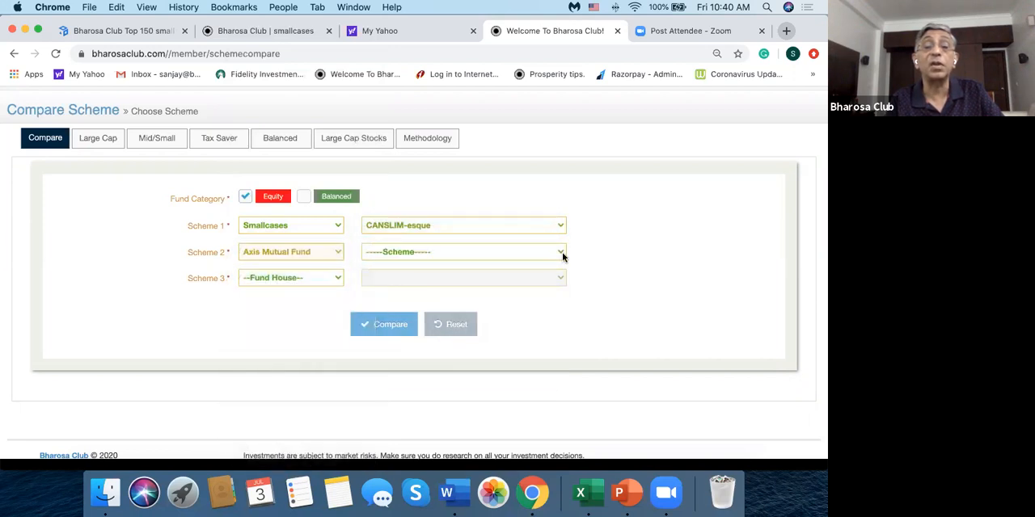
{"action": "left_click", "coordinate": [463, 252]}
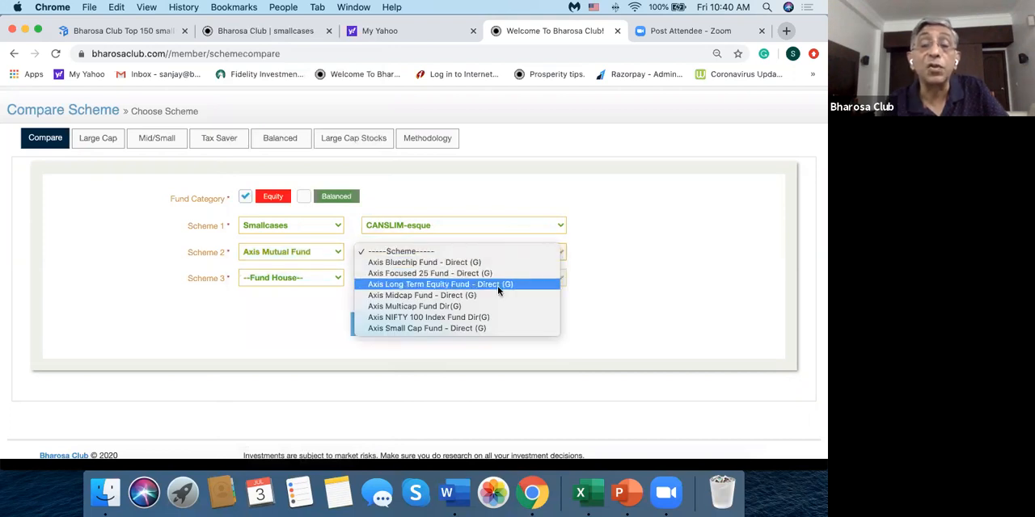
{"action": "left_click", "coordinate": [422, 296]}
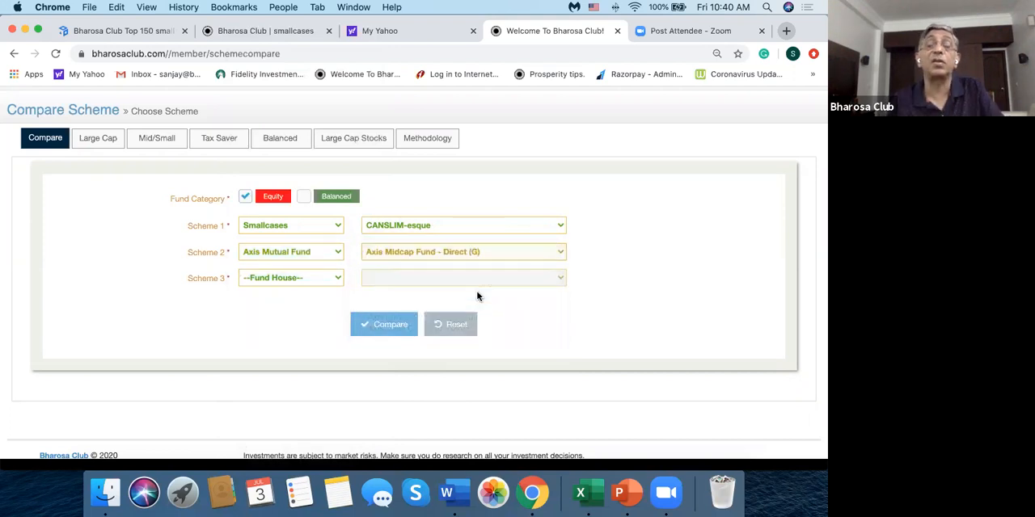
{"action": "left_click", "coordinate": [384, 324]}
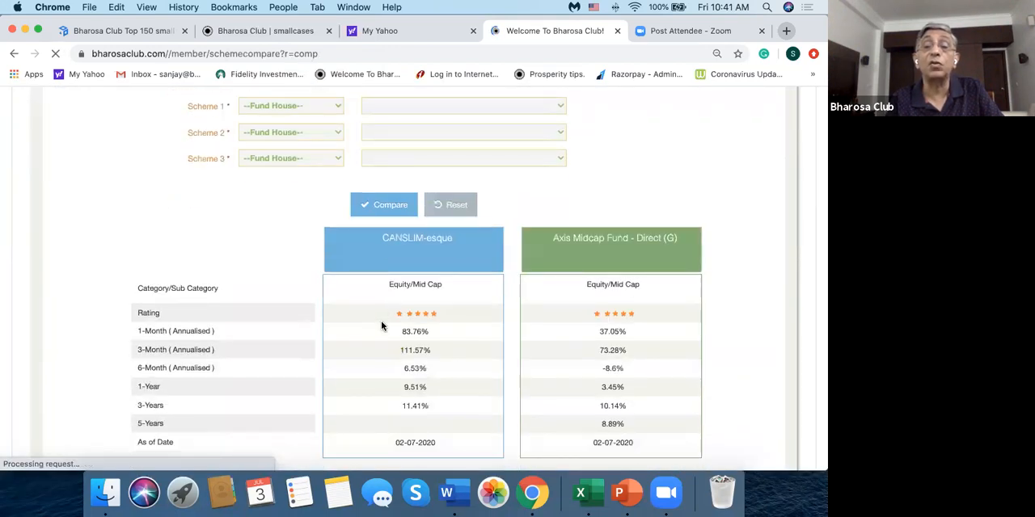
{"action": "scroll", "scroll_direction": "down", "scroll_amount": 3}
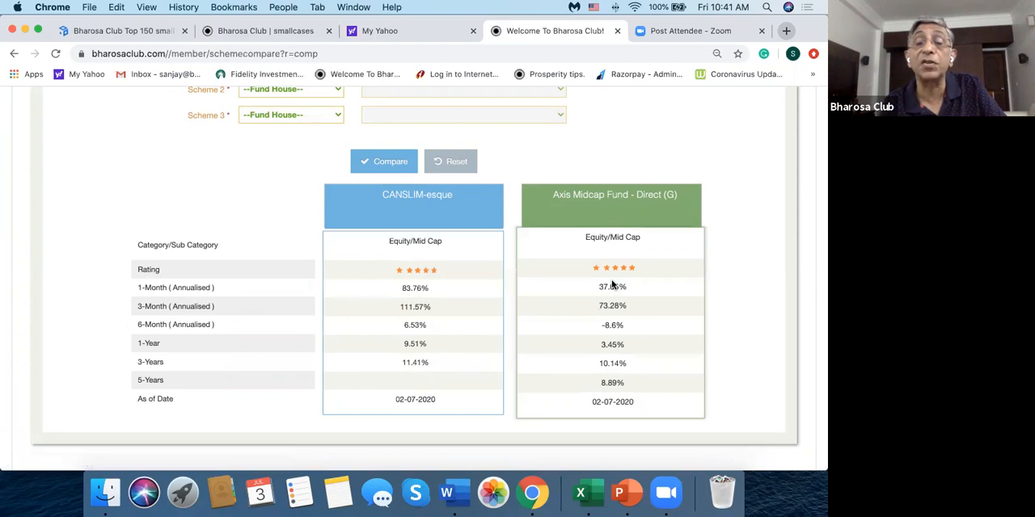
{"action": "mouse_move", "coordinate": [525, 315]}
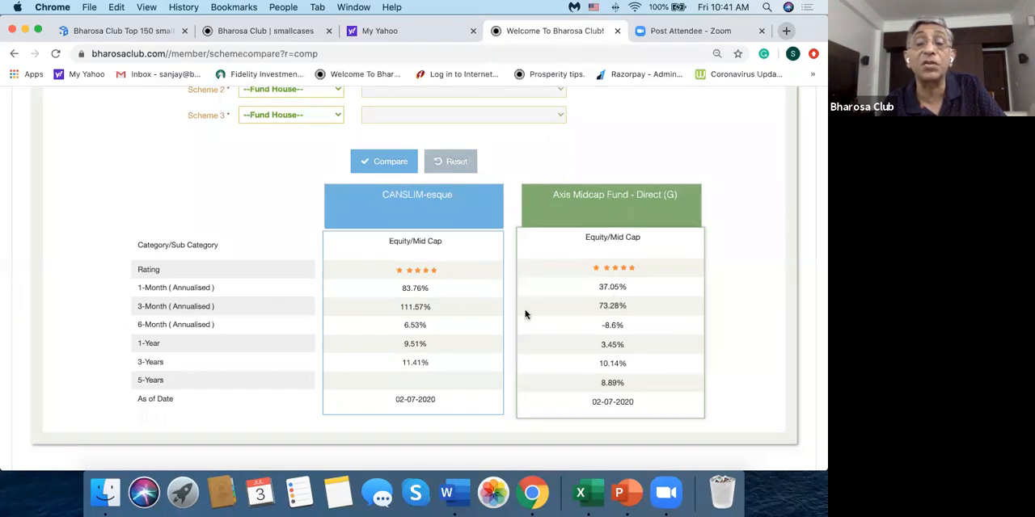
{"action": "mouse_move", "coordinate": [631, 330]}
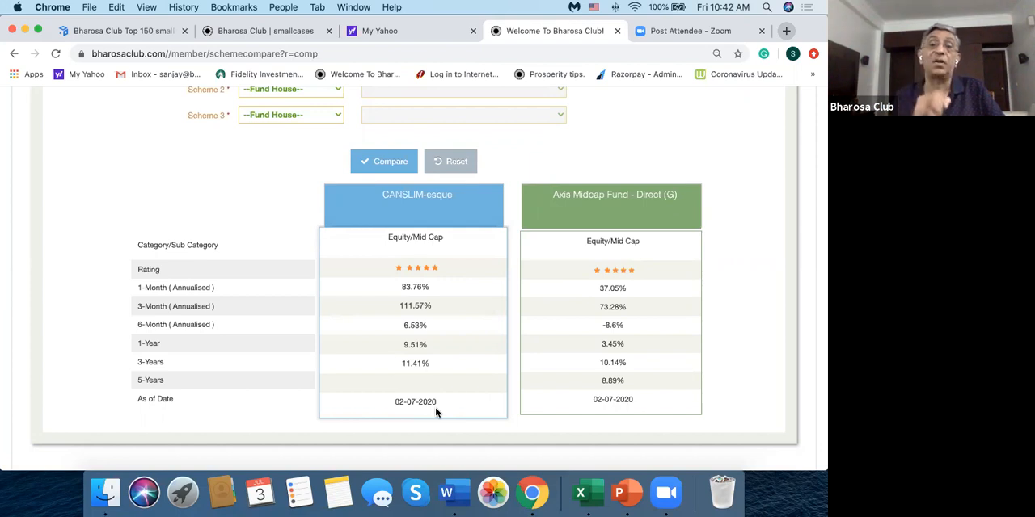
{"action": "mouse_move", "coordinate": [484, 355]}
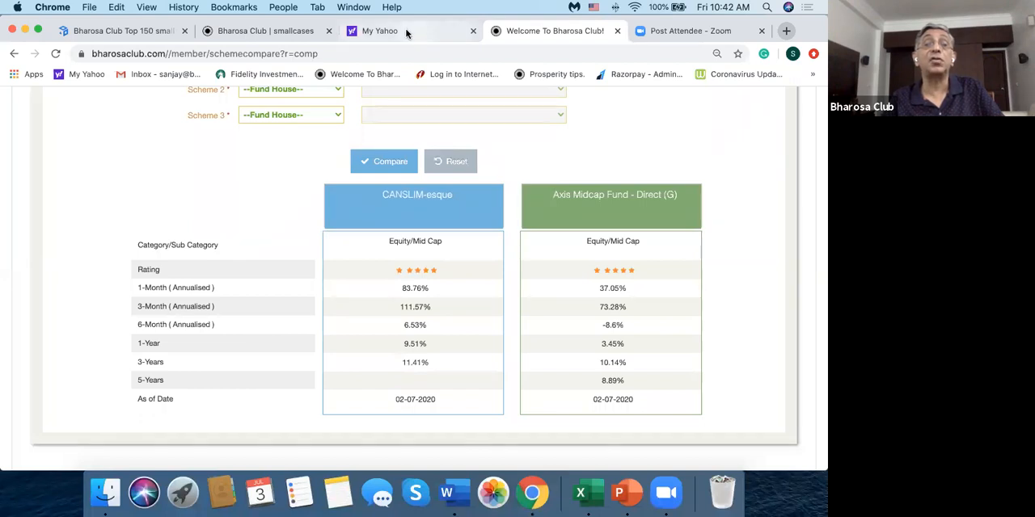
Switch to My Yahoo and scroll through the My Portfolio watchlist
{"action": "left_click", "coordinate": [380, 31]}
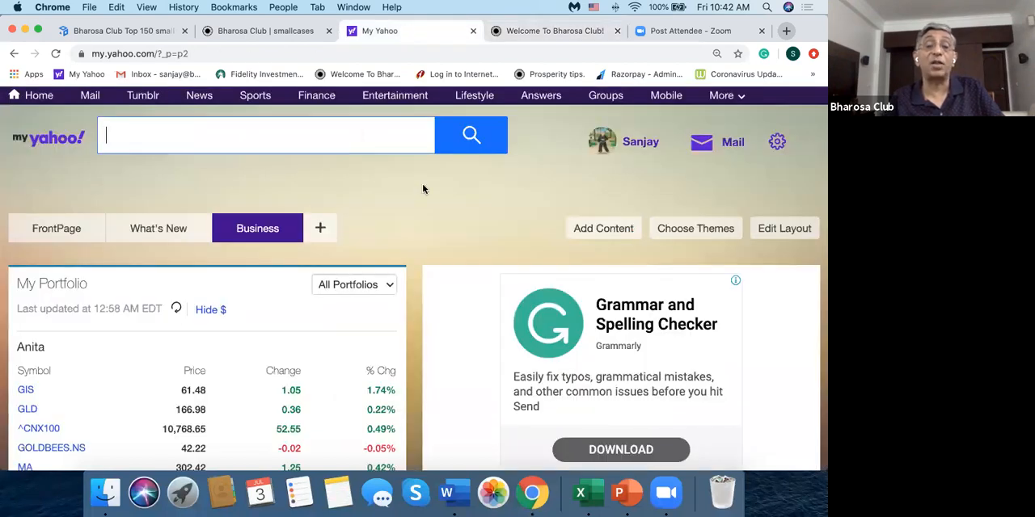
{"action": "mouse_move", "coordinate": [375, 192]}
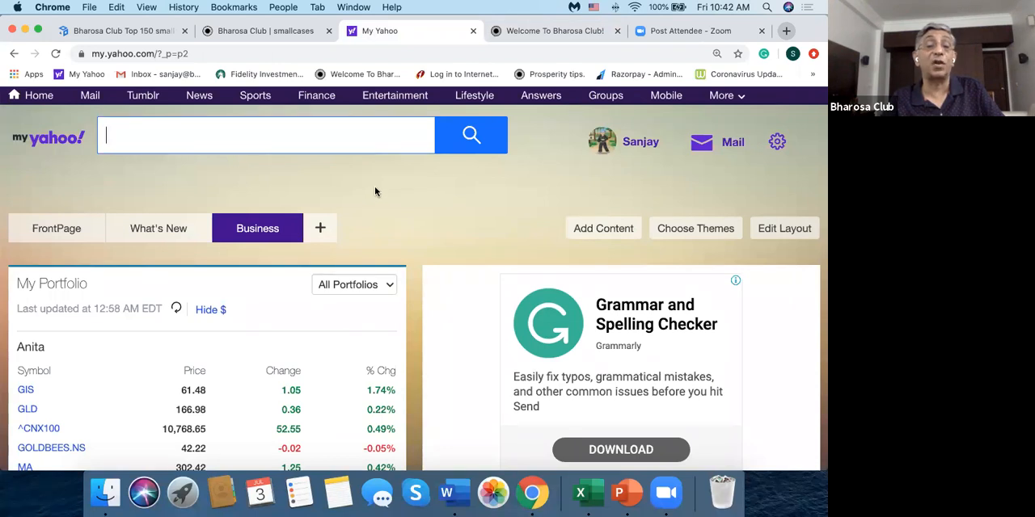
{"action": "scroll", "scroll_direction": "down", "scroll_amount": 3}
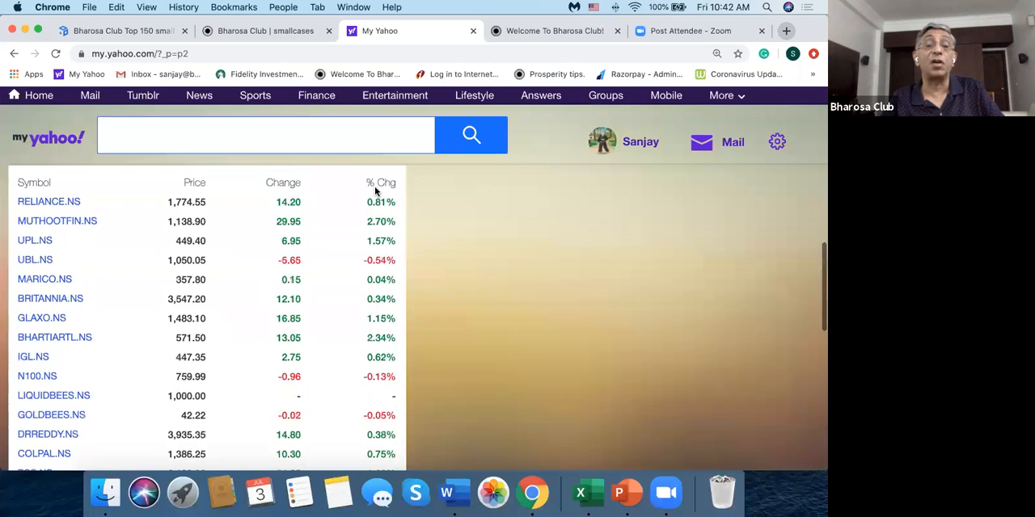
{"action": "scroll", "scroll_direction": "down", "scroll_amount": 3}
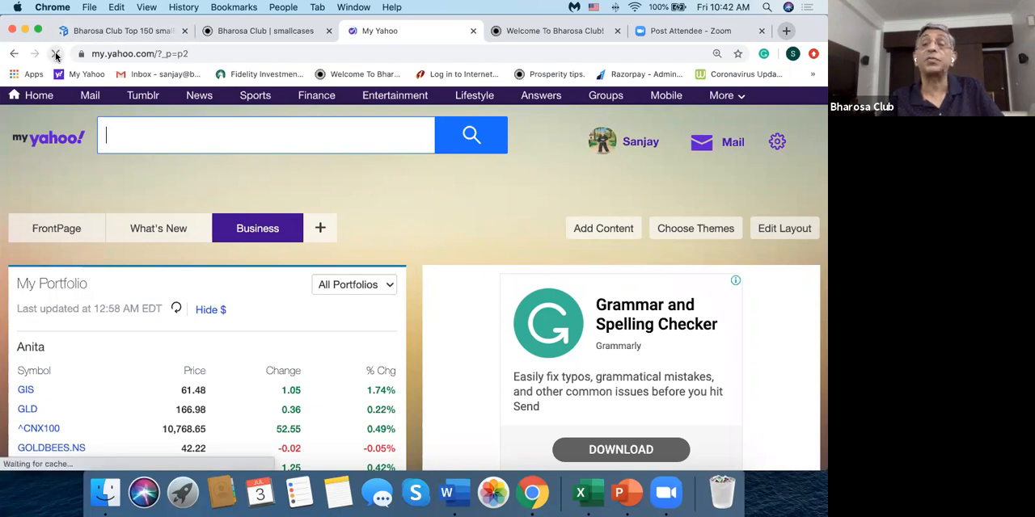
Reload the page and scroll through the Anita and watch lists of .NS symbols
{"action": "left_click", "coordinate": [56, 54]}
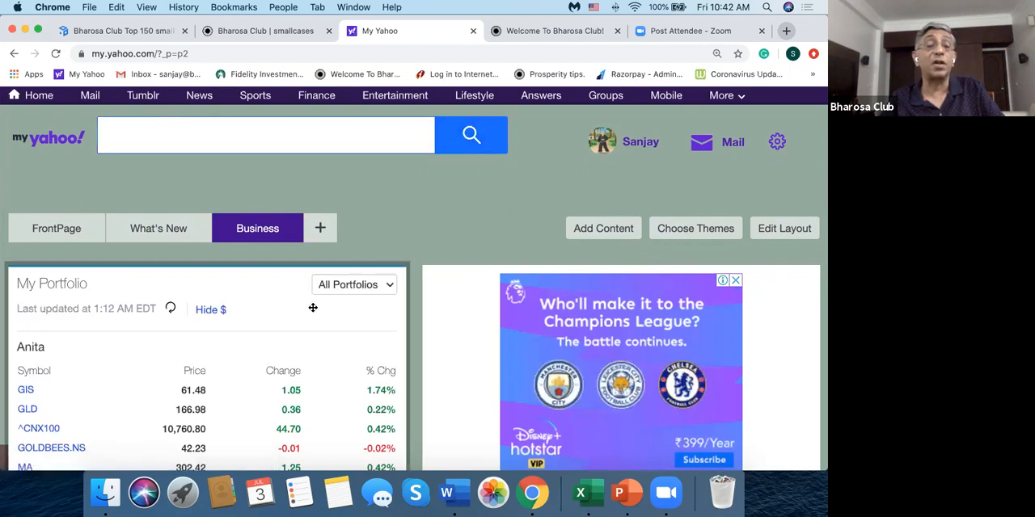
{"action": "scroll", "scroll_direction": "down", "scroll_amount": 3}
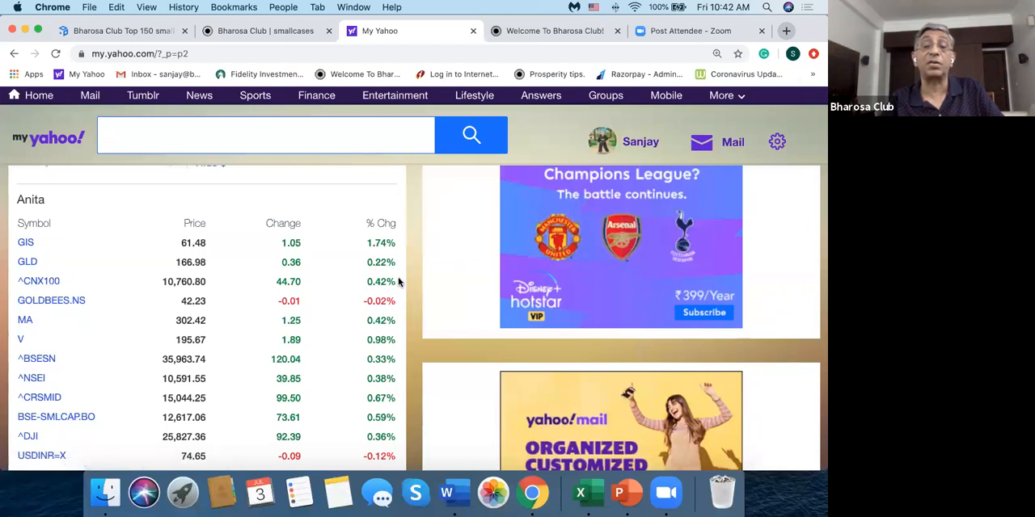
{"action": "scroll", "scroll_direction": "down", "scroll_amount": 3}
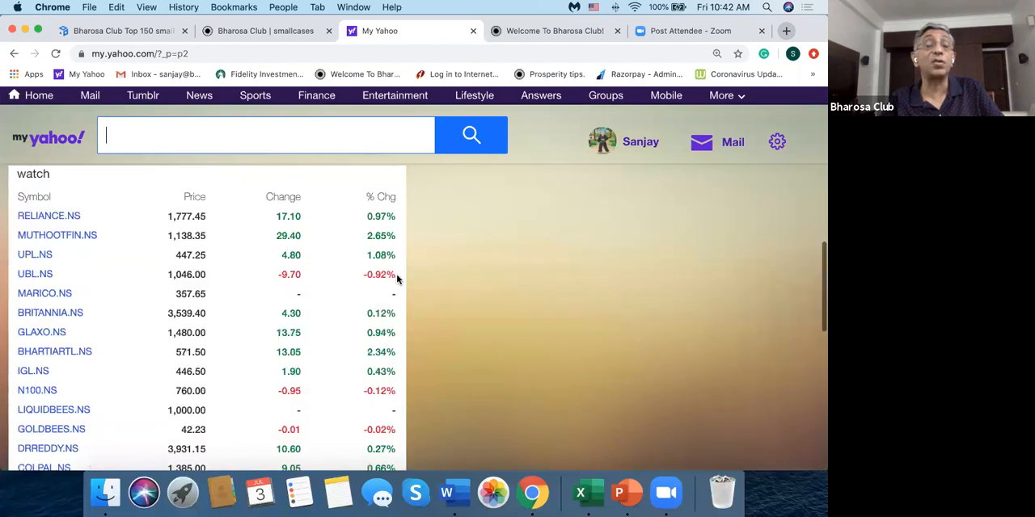
{"action": "scroll", "scroll_direction": "up", "scroll_amount": 3}
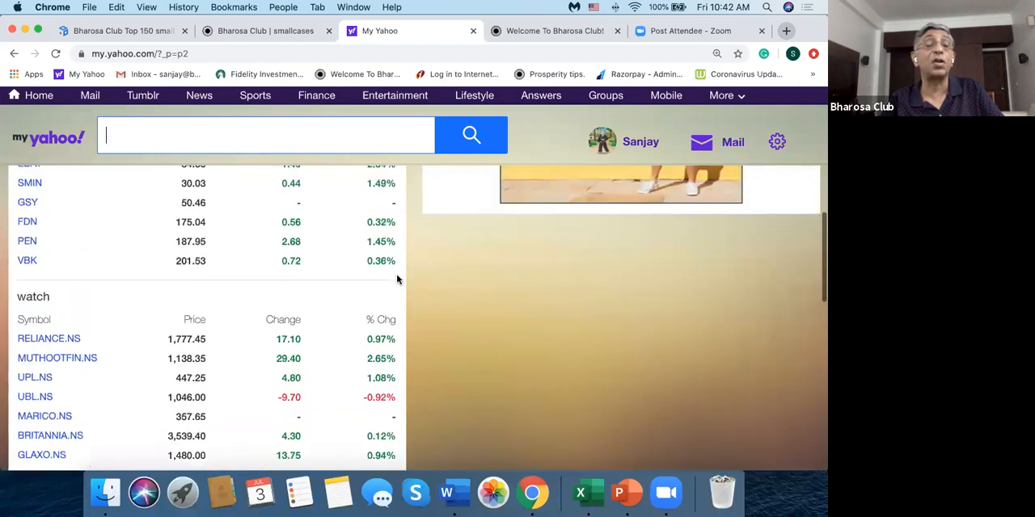
{"action": "scroll", "scroll_direction": "down", "scroll_amount": 3}
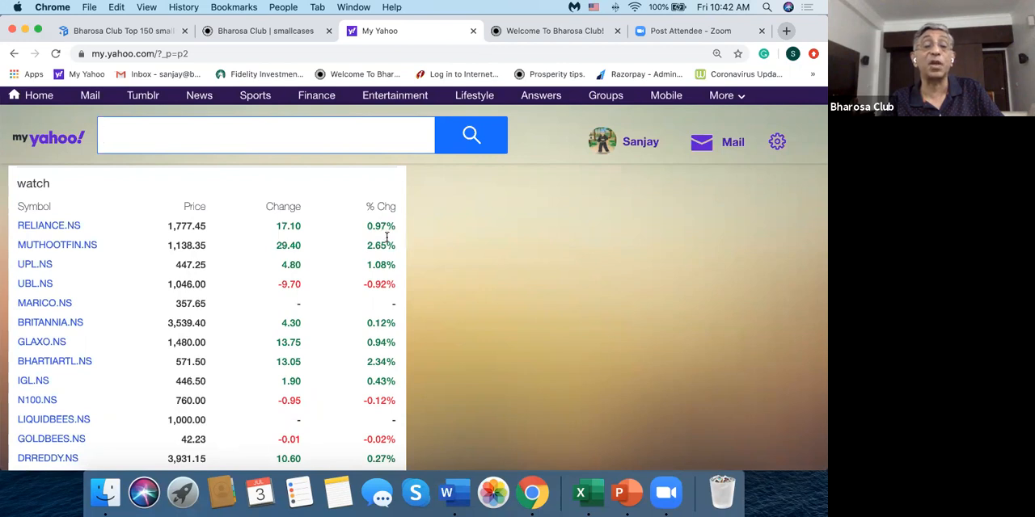
{"action": "mouse_move", "coordinate": [350, 315]}
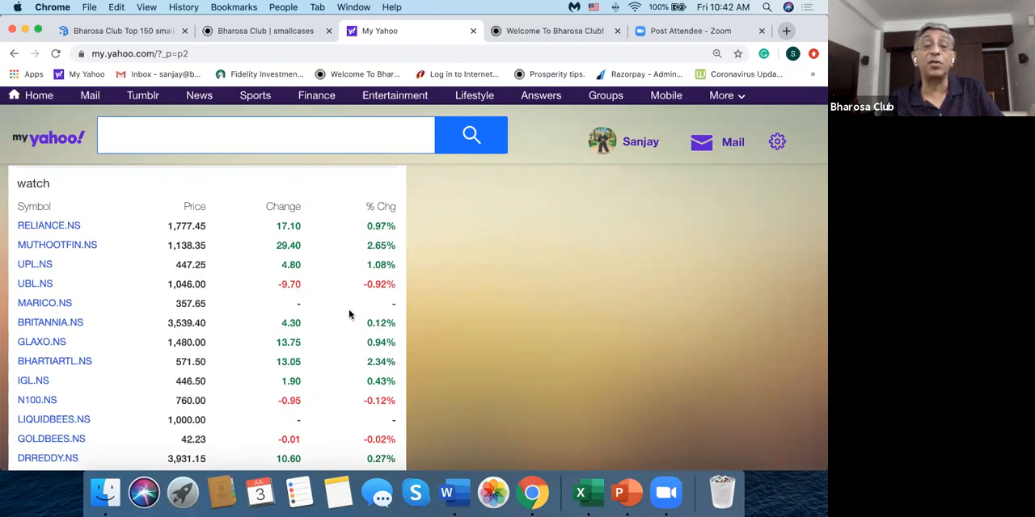
{"action": "scroll", "scroll_direction": "down", "scroll_amount": 3}
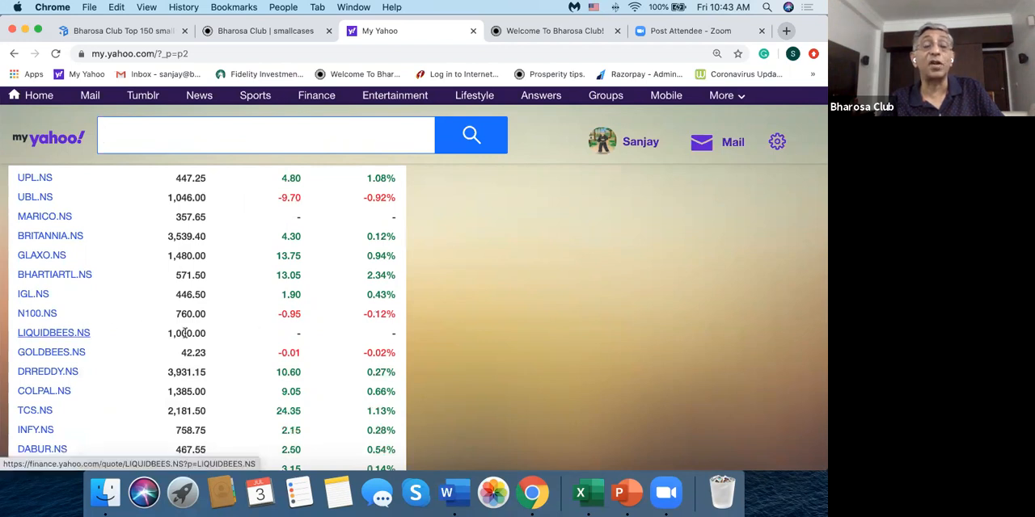
{"action": "mouse_move", "coordinate": [361, 317]}
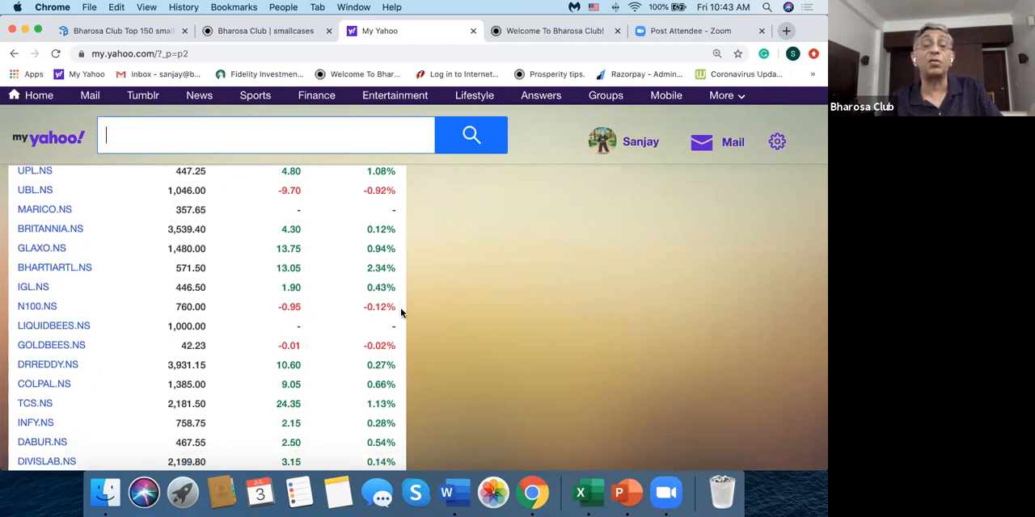
{"action": "scroll", "scroll_direction": "down", "scroll_amount": 3}
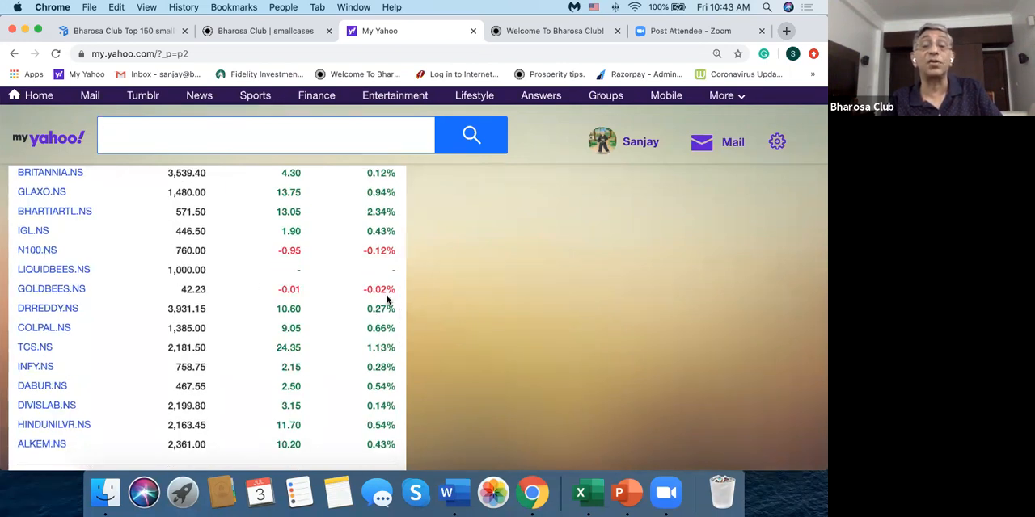
{"action": "mouse_move", "coordinate": [396, 289]}
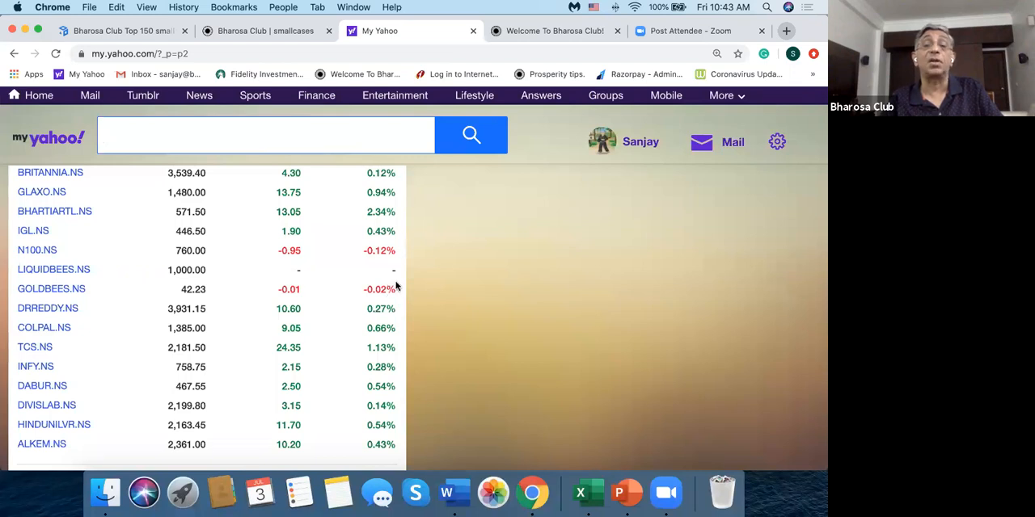
{"action": "scroll", "scroll_direction": "down", "scroll_amount": 3}
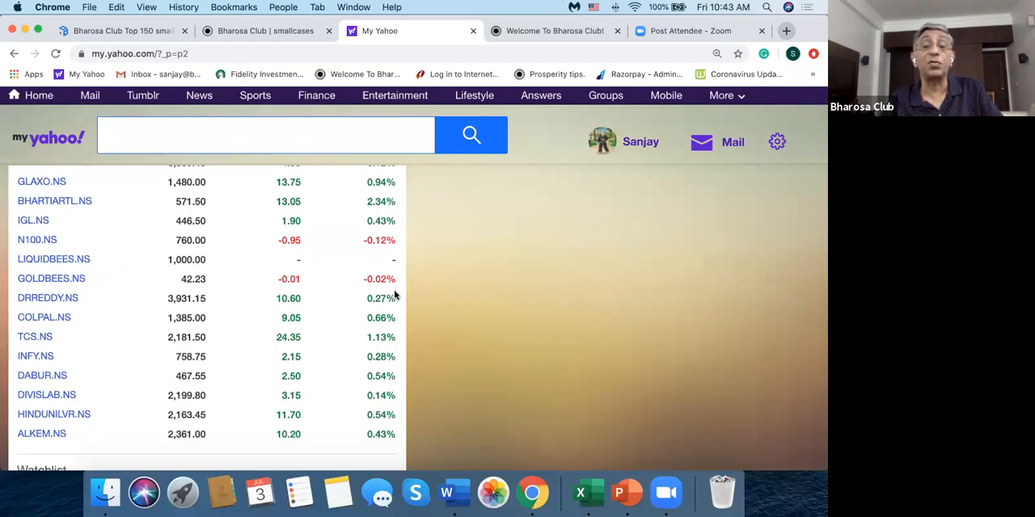
{"action": "scroll", "scroll_direction": "down", "scroll_amount": 3}
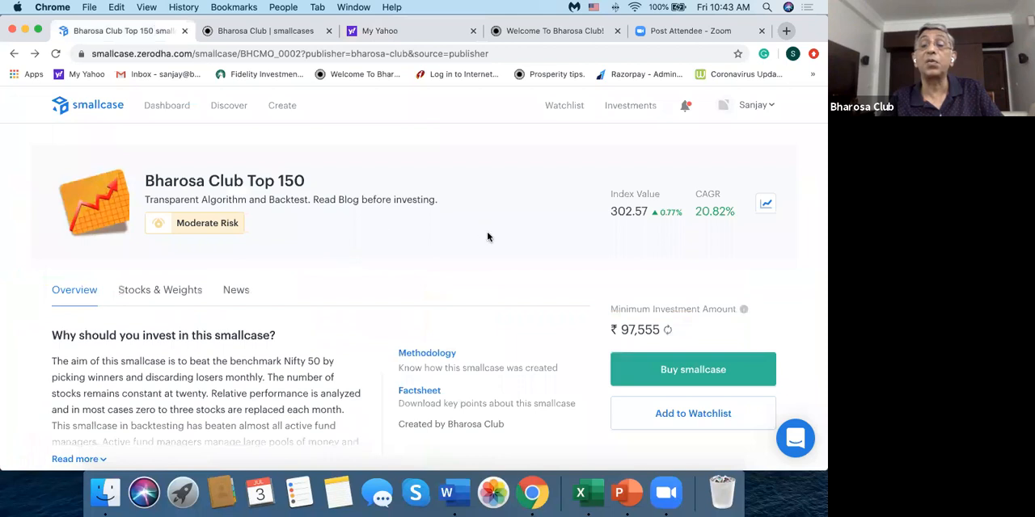
{"action": "mouse_move", "coordinate": [540, 257]}
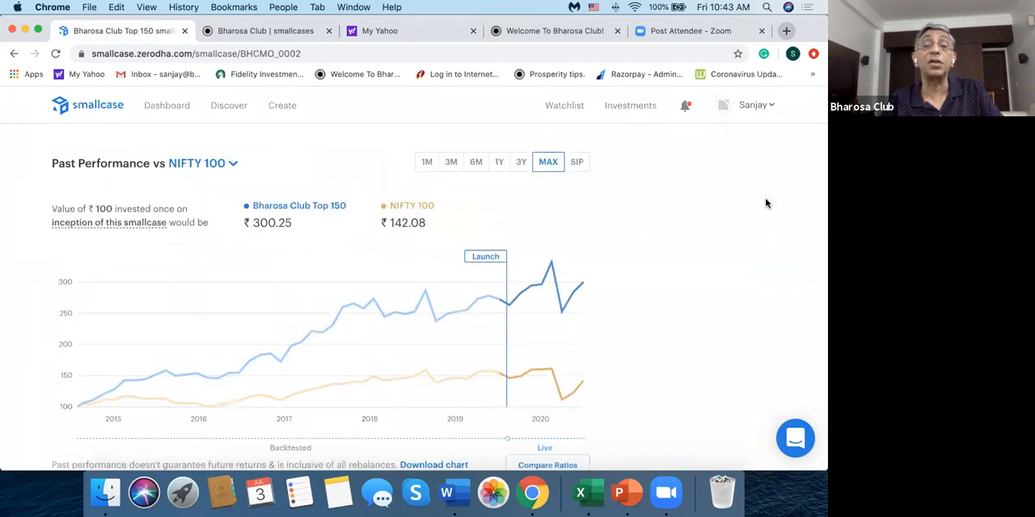
Scroll to the Past Performance chart: Top 150 at ₹300.25 versus NIFTY 100's ₹142.08
{"action": "scroll", "scroll_direction": "down", "scroll_amount": 3}
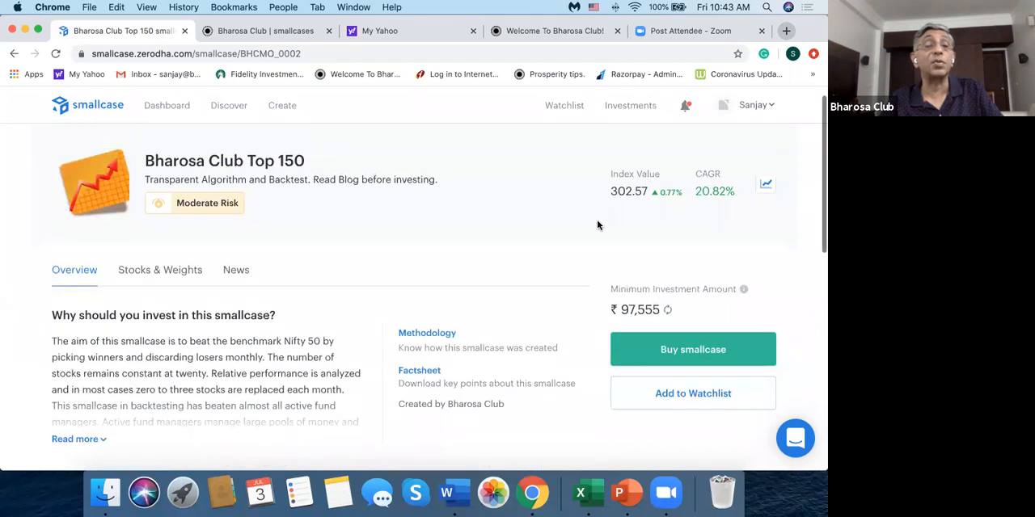
{"action": "scroll", "scroll_direction": "down", "scroll_amount": 3}
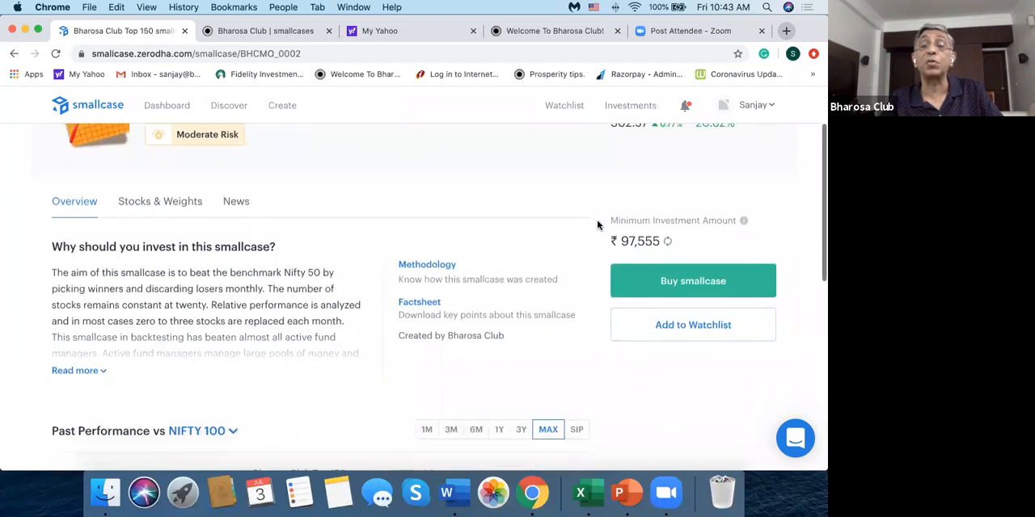
{"action": "scroll", "scroll_direction": "down", "scroll_amount": 3}
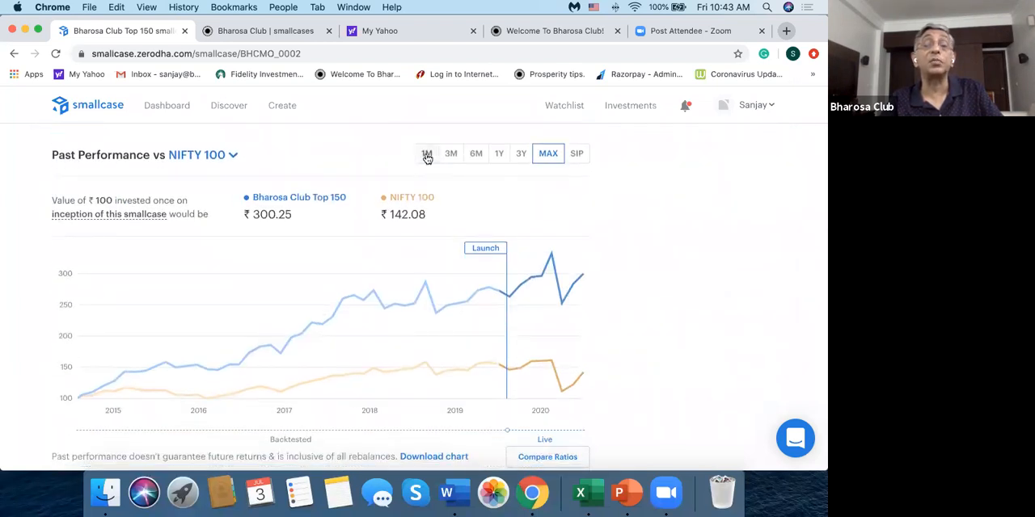
Switch the Past Performance chart to the 1M period
{"action": "left_click", "coordinate": [427, 154]}
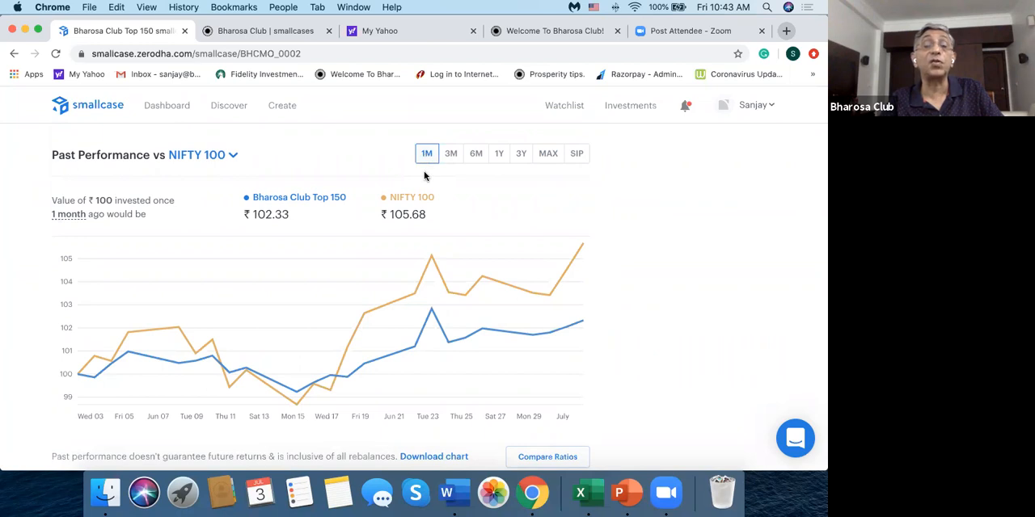
{"action": "mouse_move", "coordinate": [267, 216]}
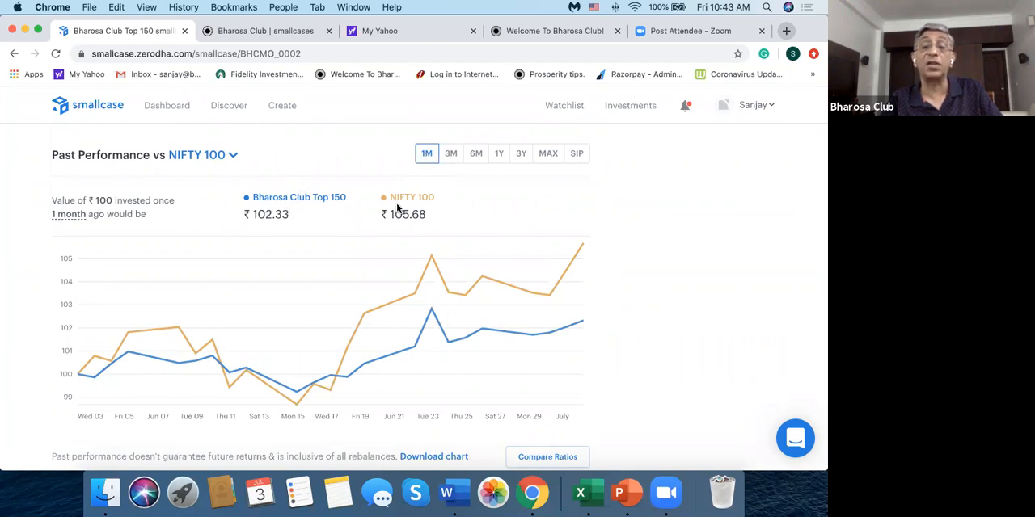
{"action": "mouse_move", "coordinate": [426, 232]}
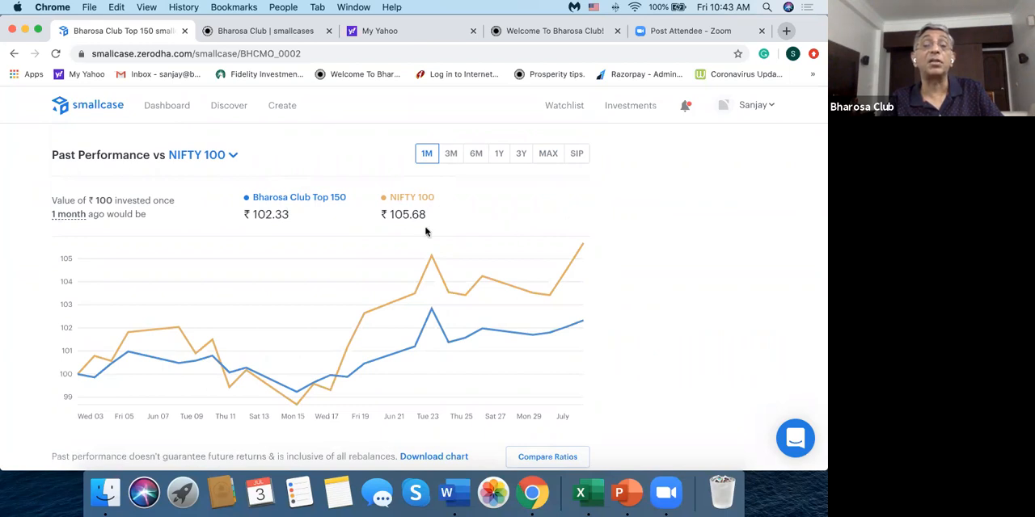
{"action": "mouse_move", "coordinate": [630, 170]}
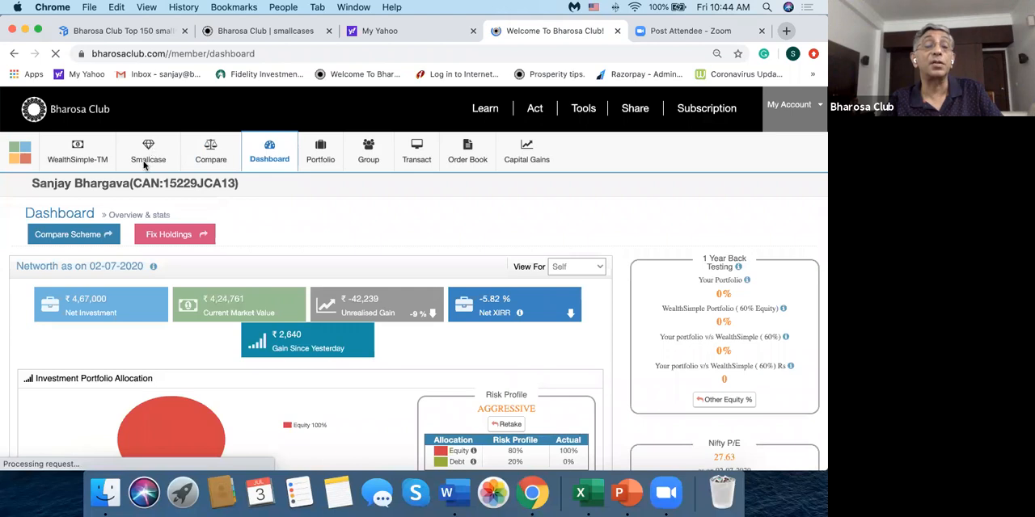
Open the Smallcase section of the Bharosa Club member area
{"action": "left_click", "coordinate": [148, 152]}
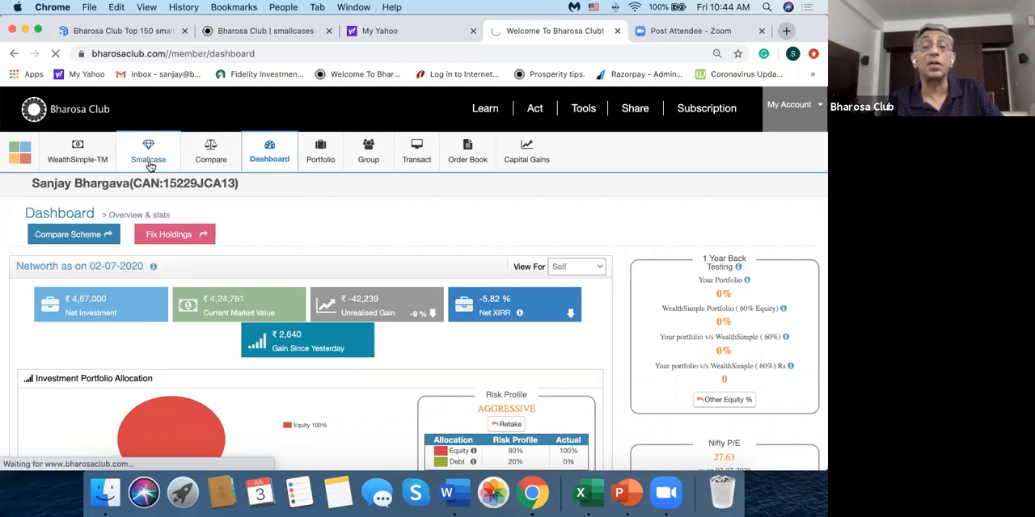
{"action": "left_click", "coordinate": [149, 151]}
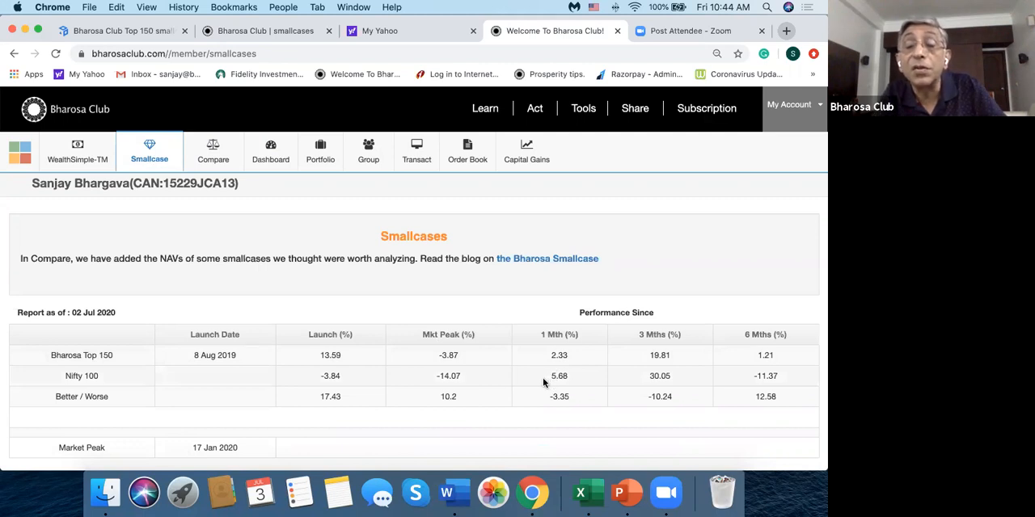
{"action": "mouse_move", "coordinate": [569, 394]}
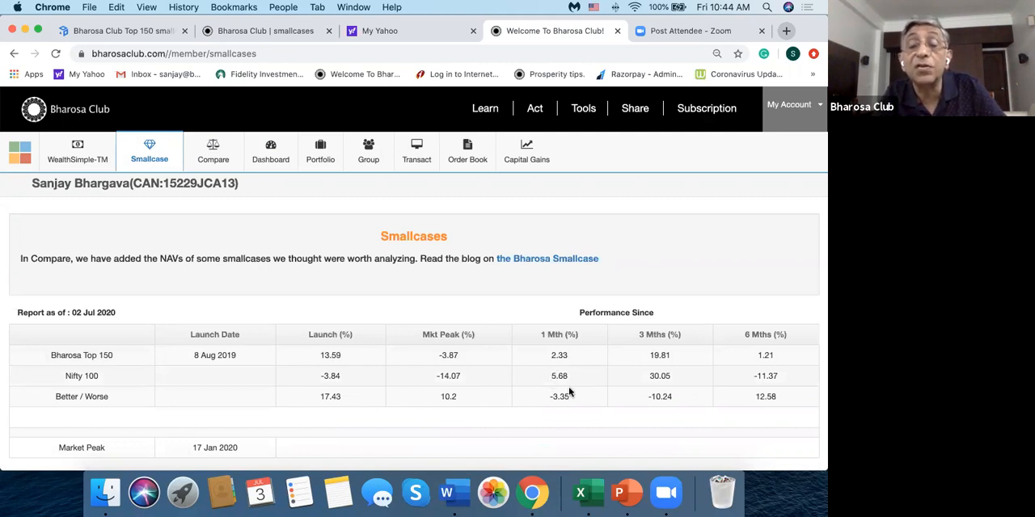
{"action": "mouse_move", "coordinate": [569, 404]}
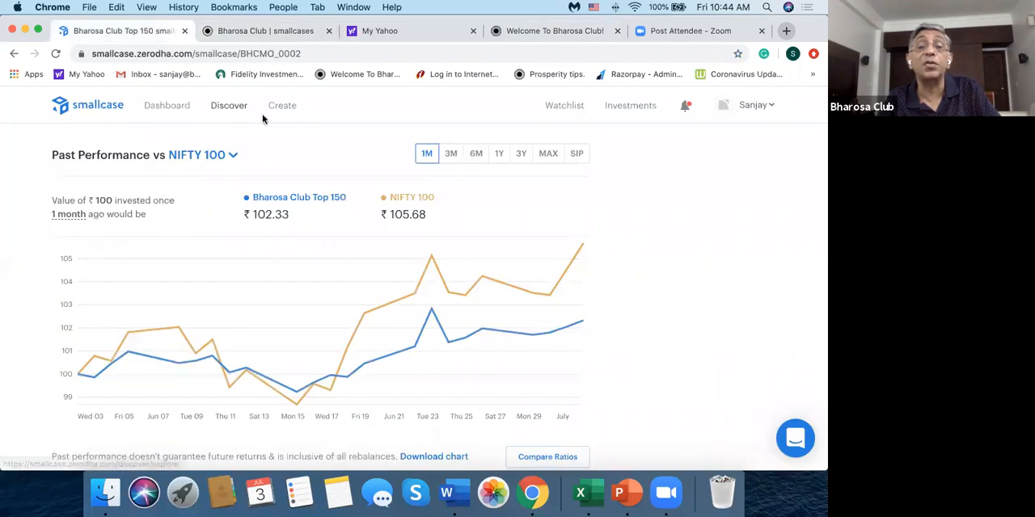
{"action": "mouse_move", "coordinate": [507, 93]}
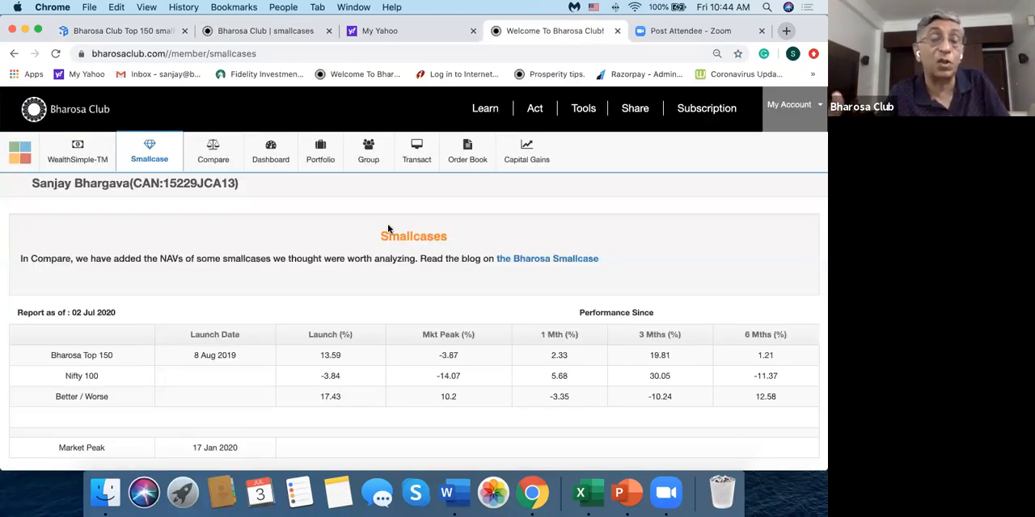
{"action": "mouse_move", "coordinate": [202, 371]}
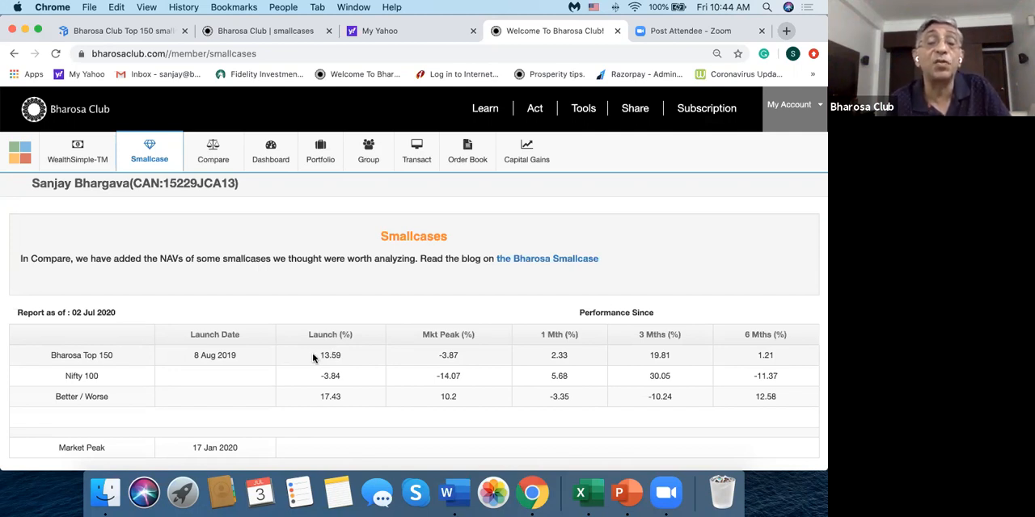
{"action": "mouse_move", "coordinate": [253, 365]}
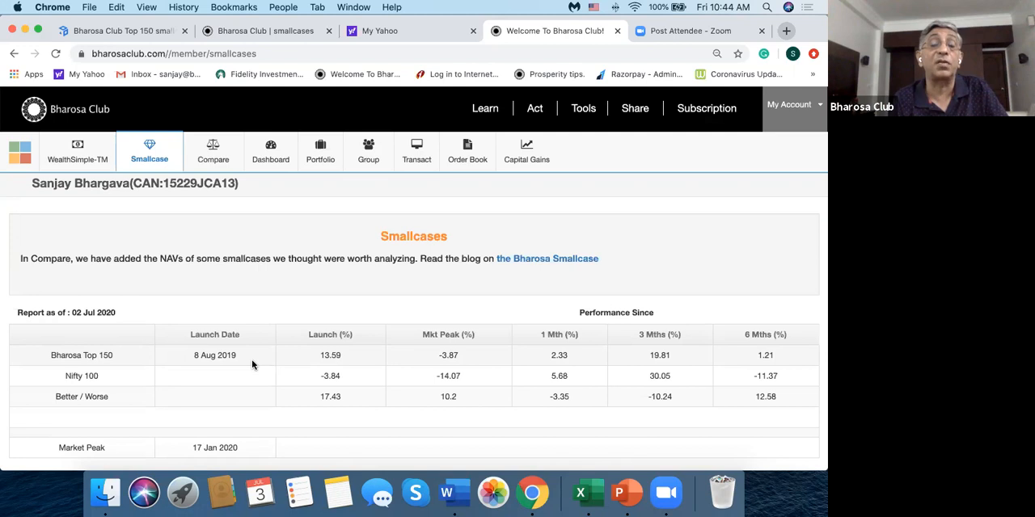
{"action": "mouse_move", "coordinate": [351, 365]}
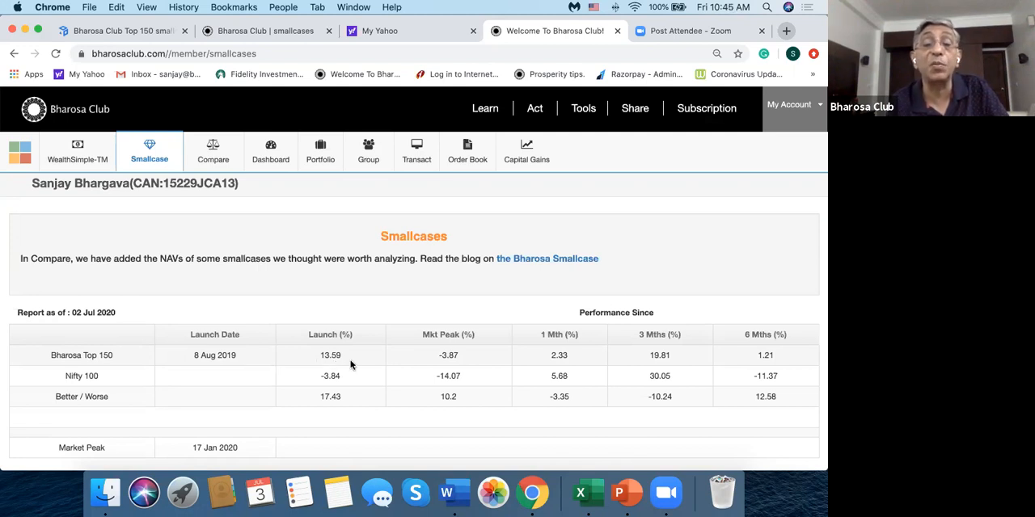
{"action": "mouse_move", "coordinate": [348, 375]}
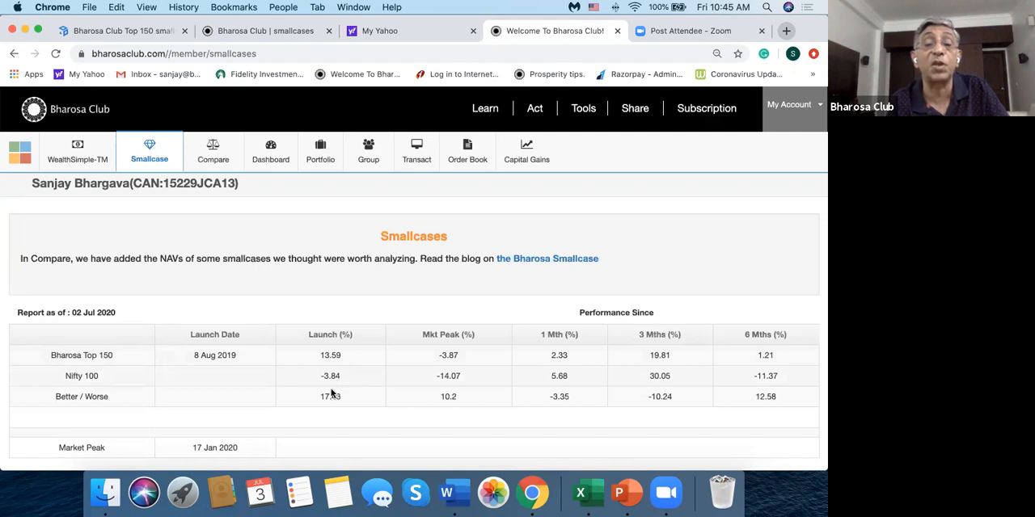
{"action": "mouse_move", "coordinate": [346, 388]}
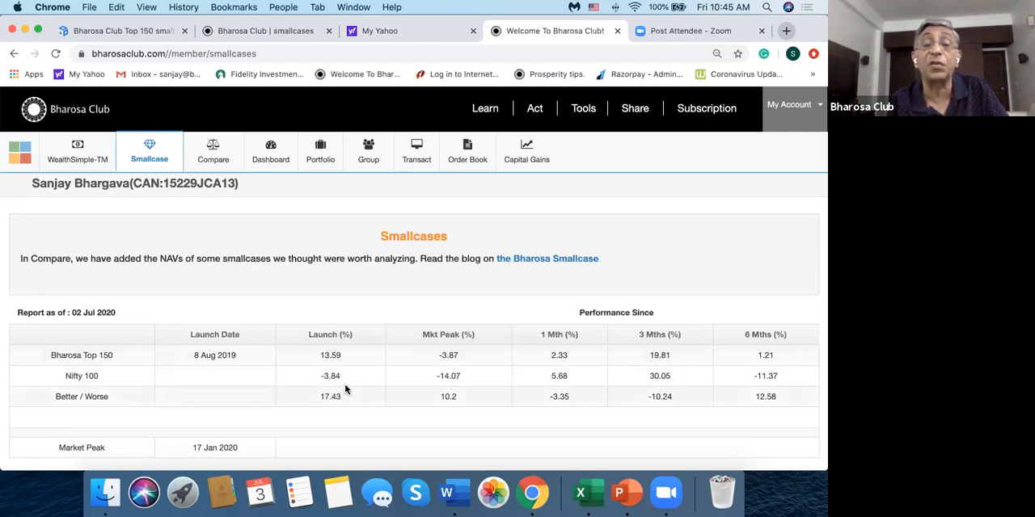
{"action": "mouse_move", "coordinate": [441, 353]}
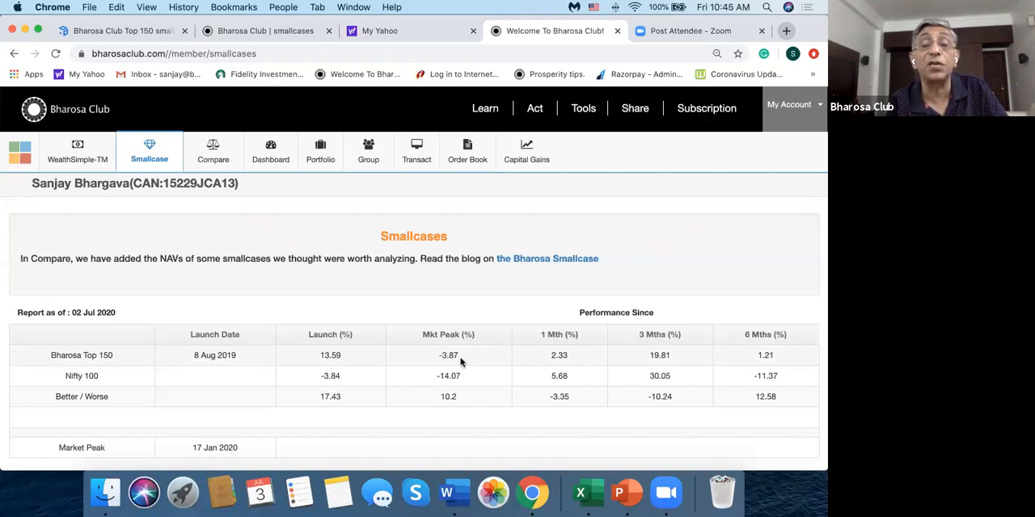
{"action": "mouse_move", "coordinate": [442, 383]}
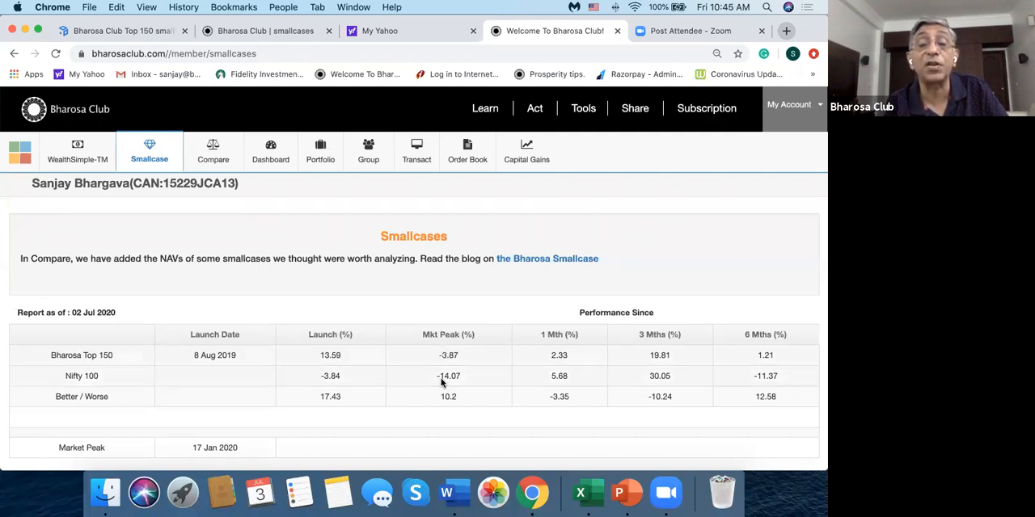
{"action": "mouse_move", "coordinate": [463, 386]}
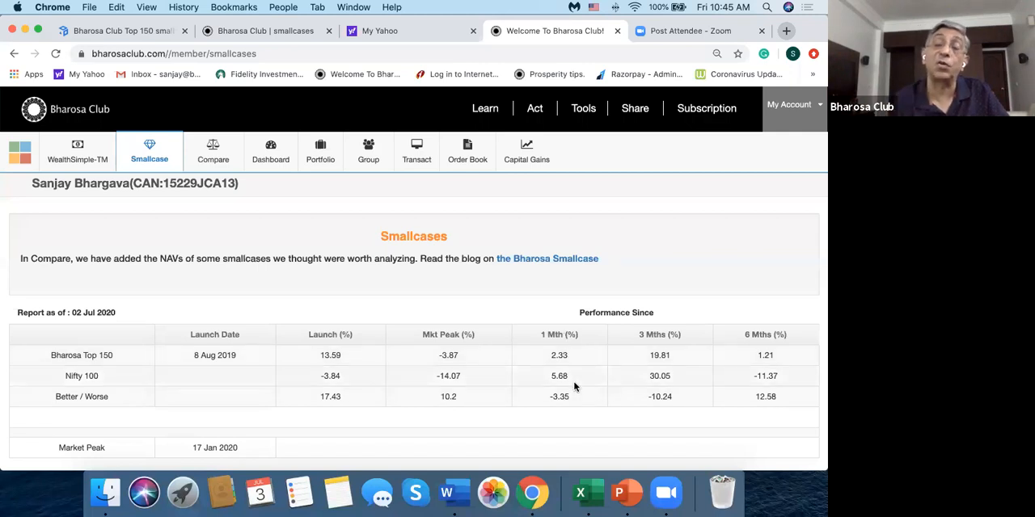
{"action": "mouse_move", "coordinate": [677, 354]}
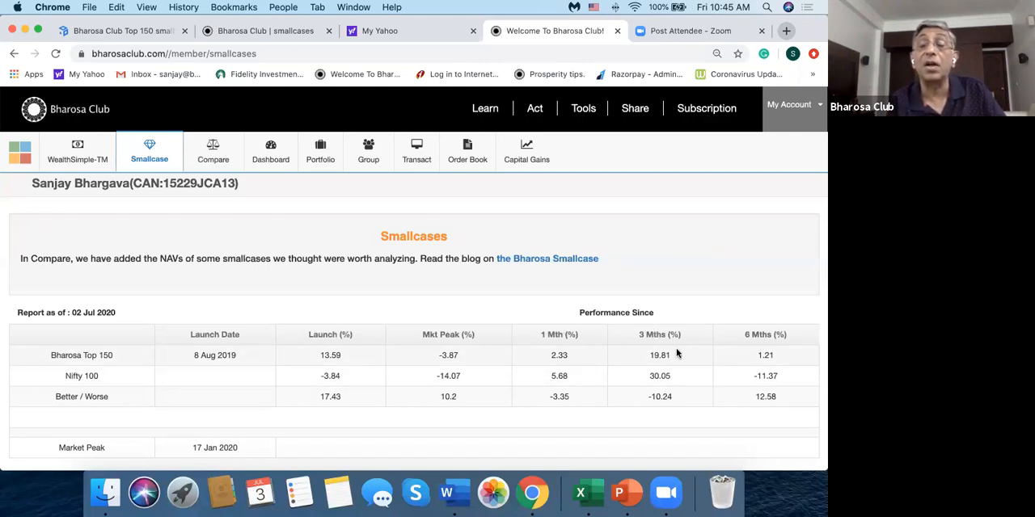
{"action": "mouse_move", "coordinate": [676, 386]}
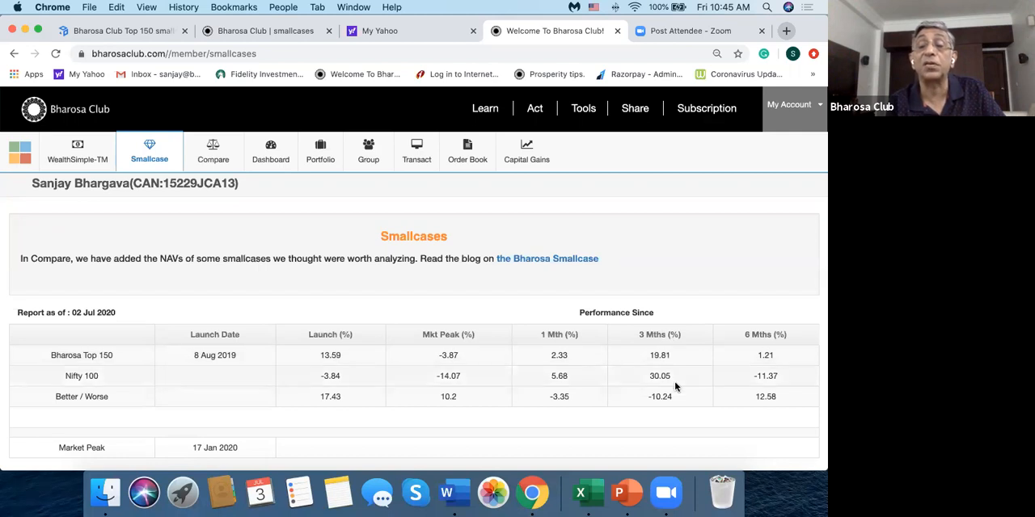
{"action": "mouse_move", "coordinate": [682, 404]}
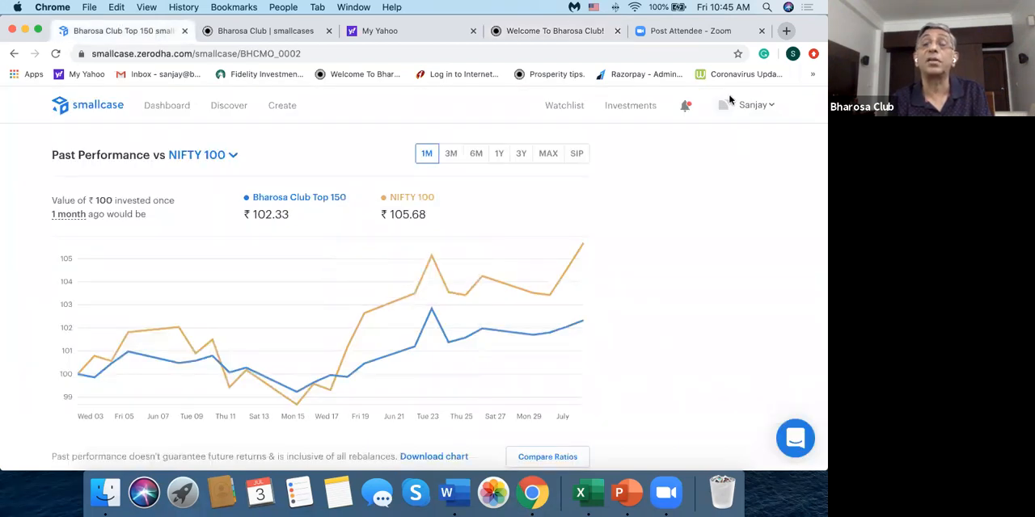
{"action": "mouse_move", "coordinate": [696, 170]}
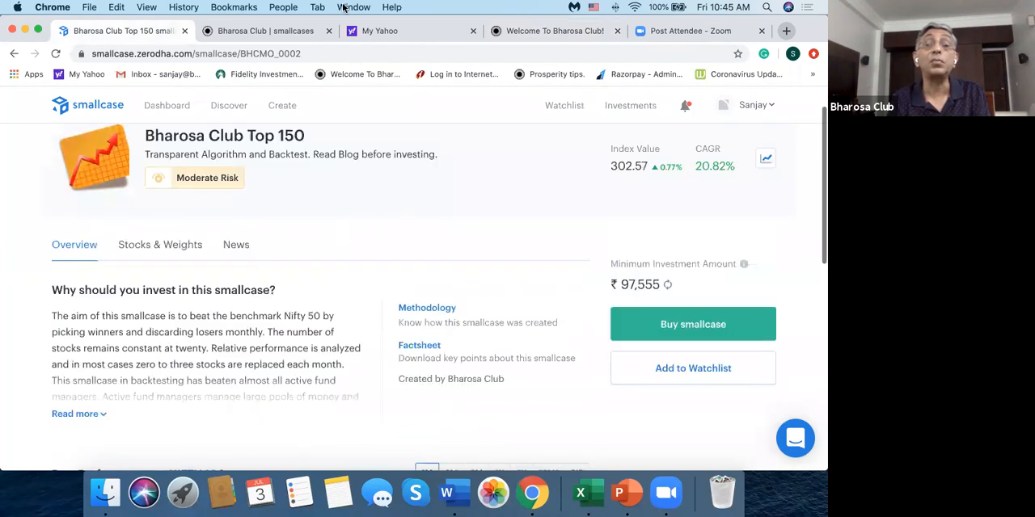
Scroll to the top of Bharosa Club Top 150: index value 302.57, CAGR 20.82%
{"action": "scroll", "scroll_direction": "up", "scroll_amount": 3}
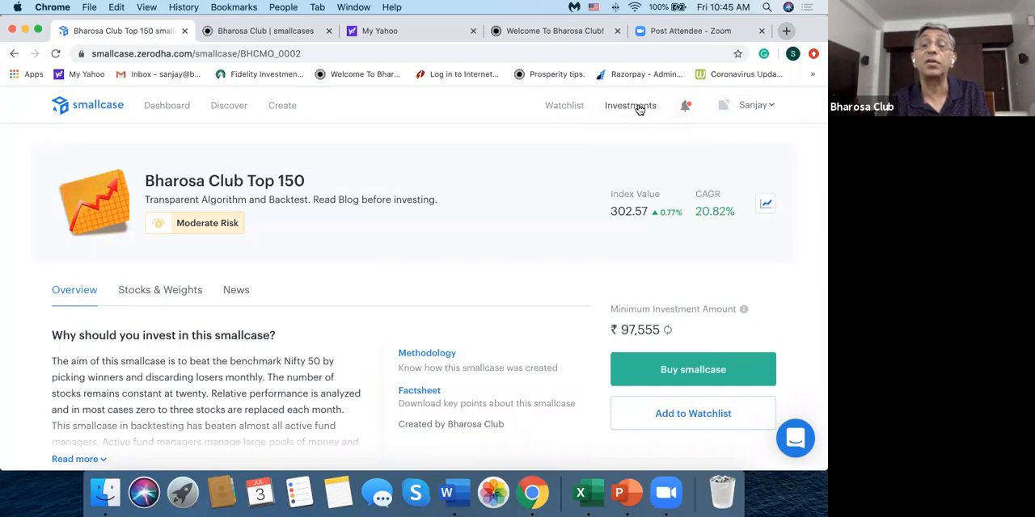
Review the Investments page: All Weather Investing worth ₹2,42,90,899.40 with 2.77% total returns
{"action": "left_click", "coordinate": [630, 105]}
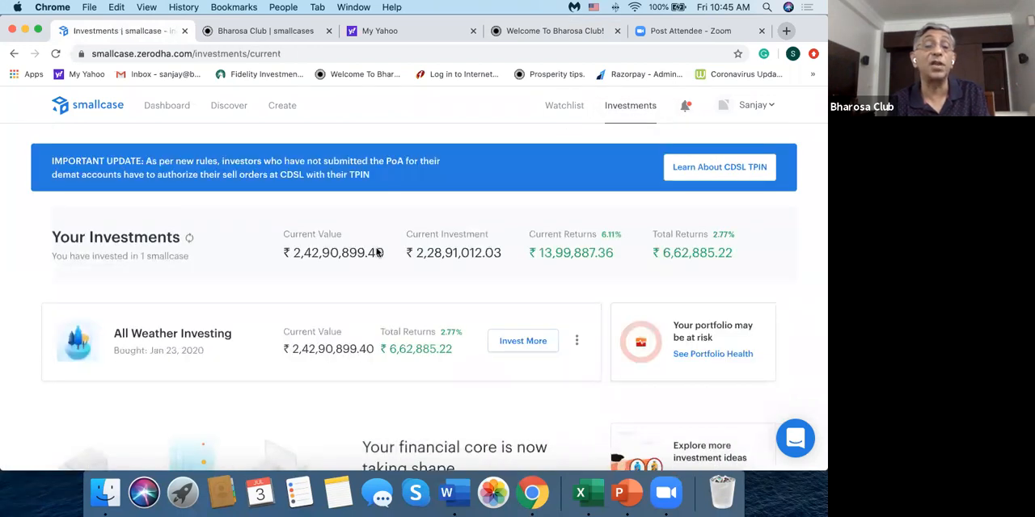
{"action": "scroll", "scroll_direction": "down", "scroll_amount": 3}
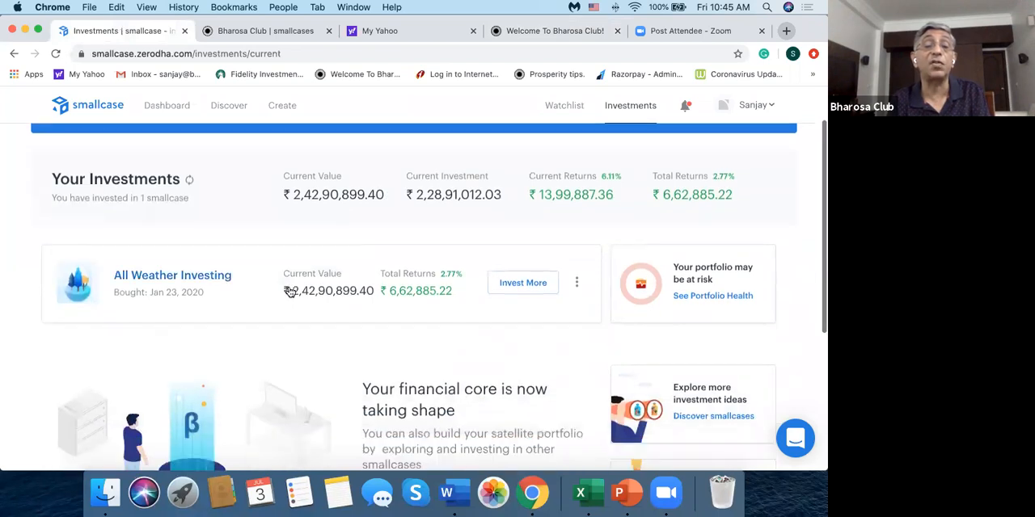
{"action": "scroll", "scroll_direction": "down", "scroll_amount": 3}
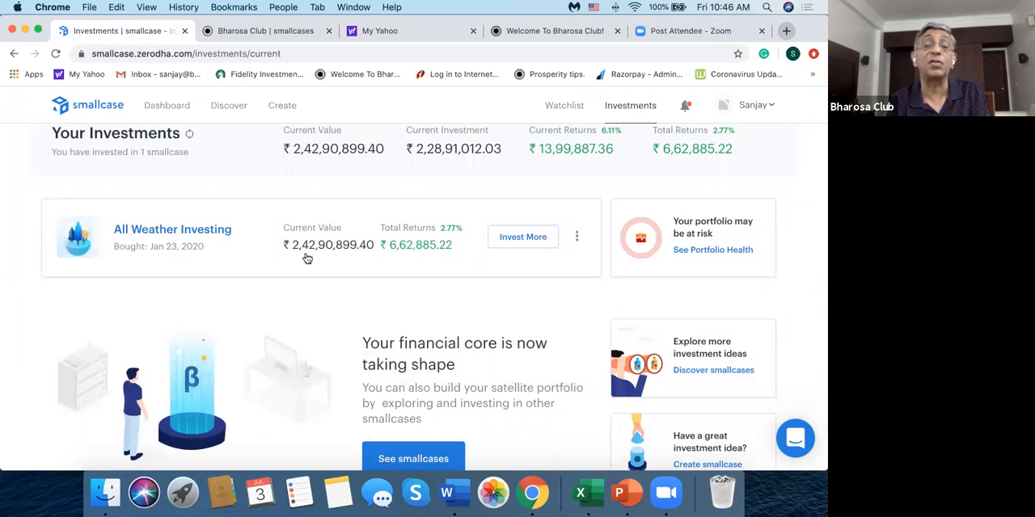
{"action": "mouse_move", "coordinate": [395, 245]}
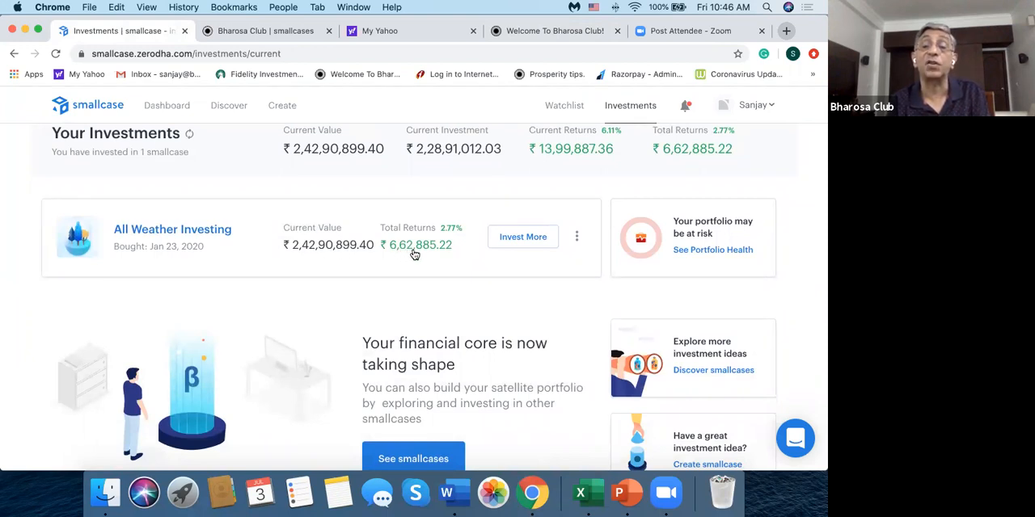
{"action": "scroll", "scroll_direction": "down", "scroll_amount": 3}
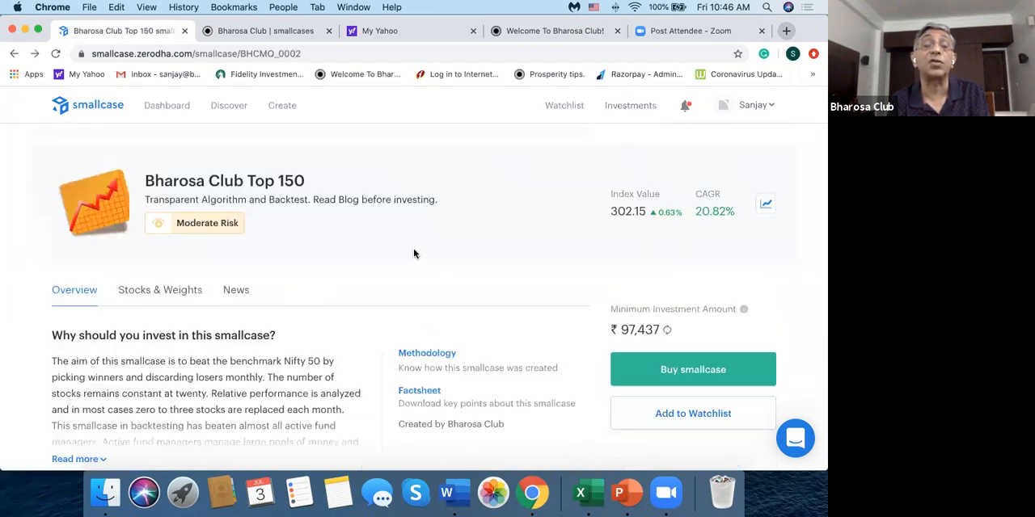
{"action": "mouse_move", "coordinate": [590, 106]}
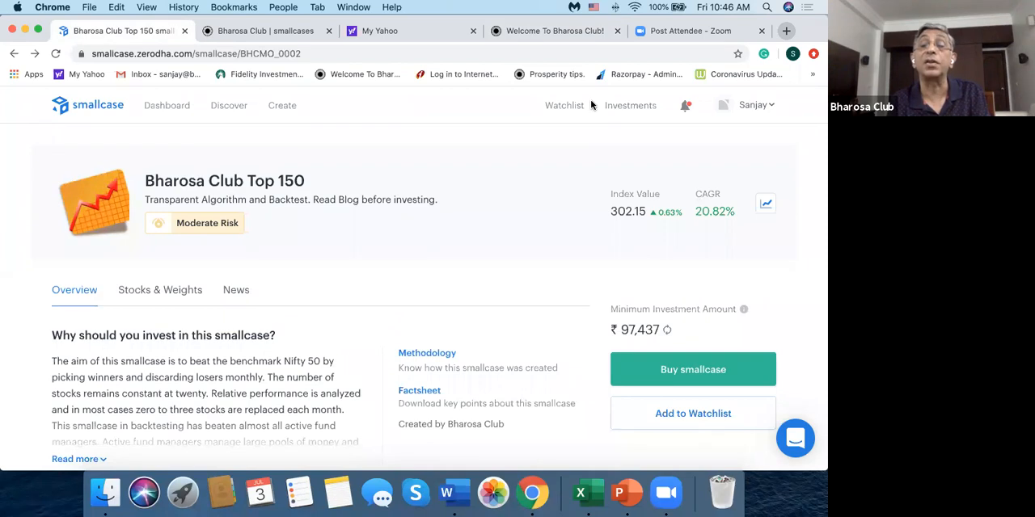
{"action": "left_click", "coordinate": [630, 105]}
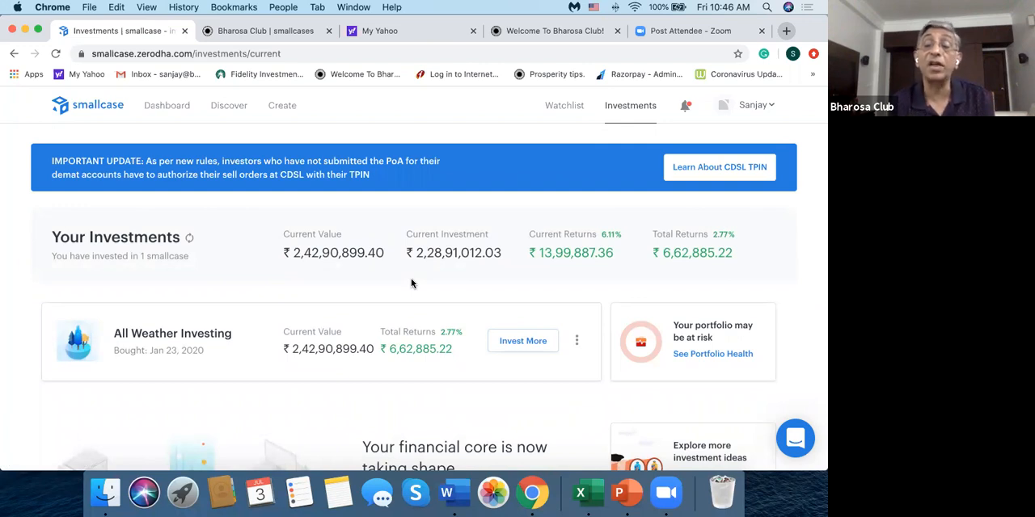
{"action": "mouse_move", "coordinate": [538, 84]}
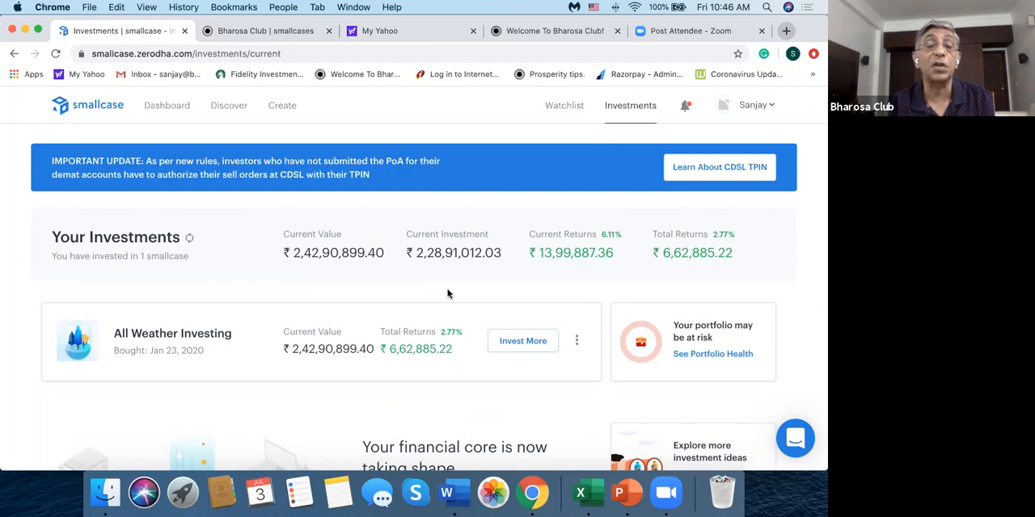
{"action": "scroll", "scroll_direction": "down", "scroll_amount": 3}
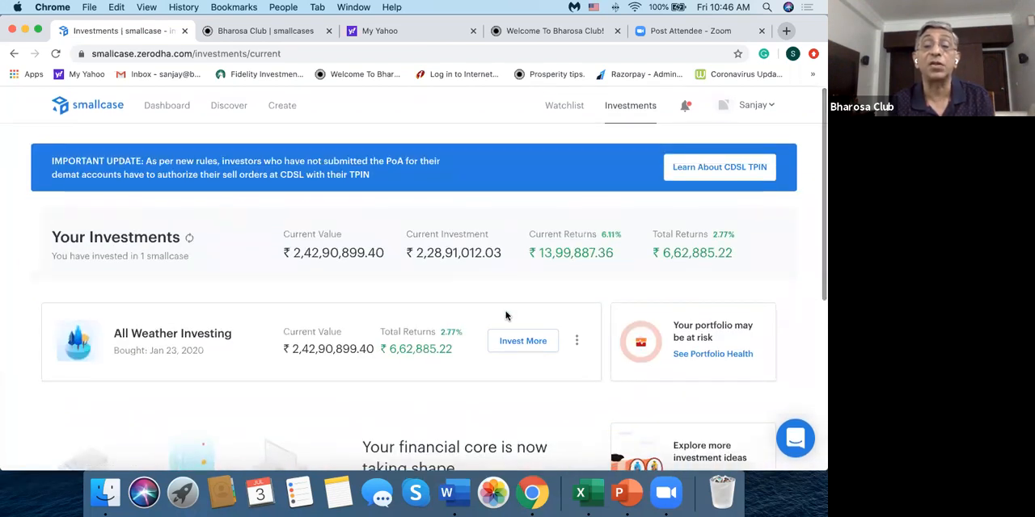
{"action": "left_click", "coordinate": [577, 341]}
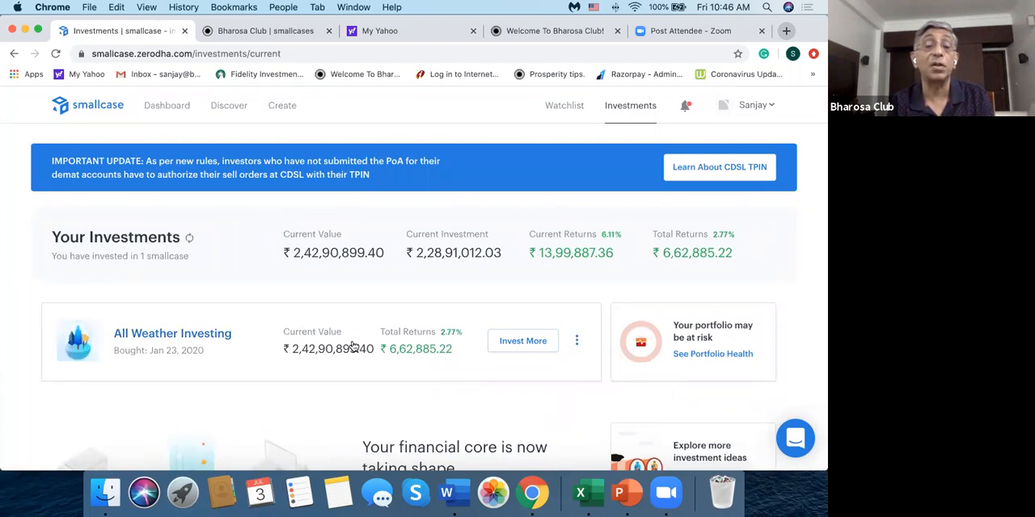
Open All Weather Investing's details to see performance and its Liquid Bees and Gold Bees constituents
{"action": "left_click", "coordinate": [172, 333]}
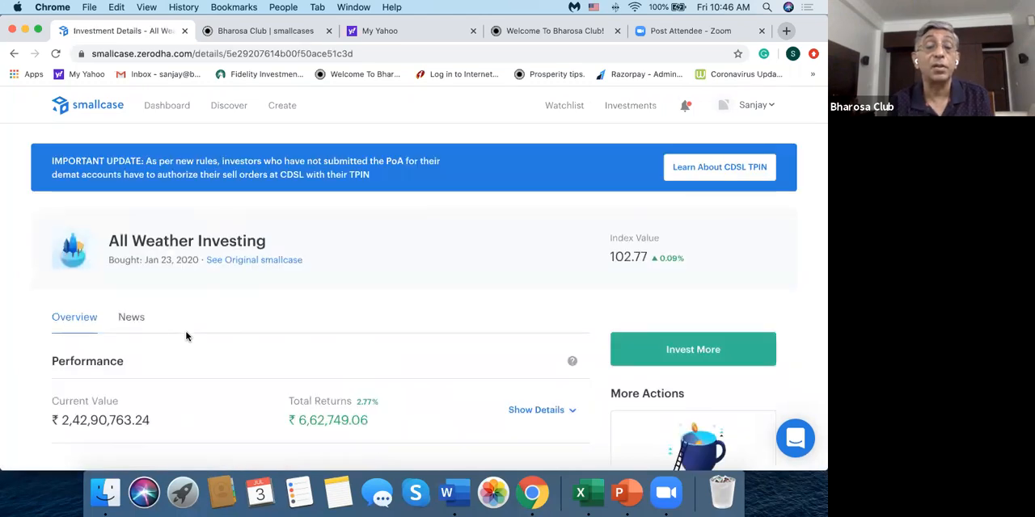
{"action": "scroll", "scroll_direction": "down", "scroll_amount": 3}
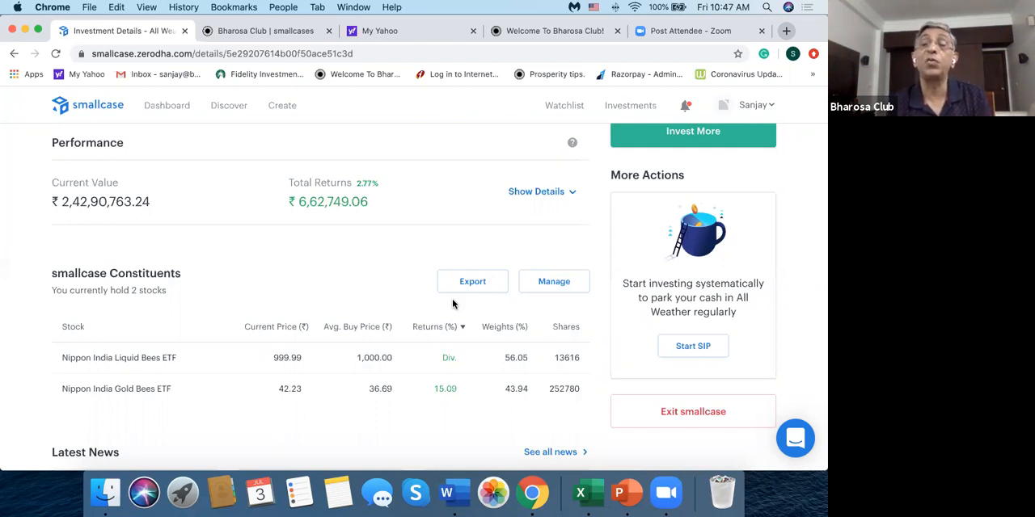
{"action": "scroll", "scroll_direction": "down", "scroll_amount": 3}
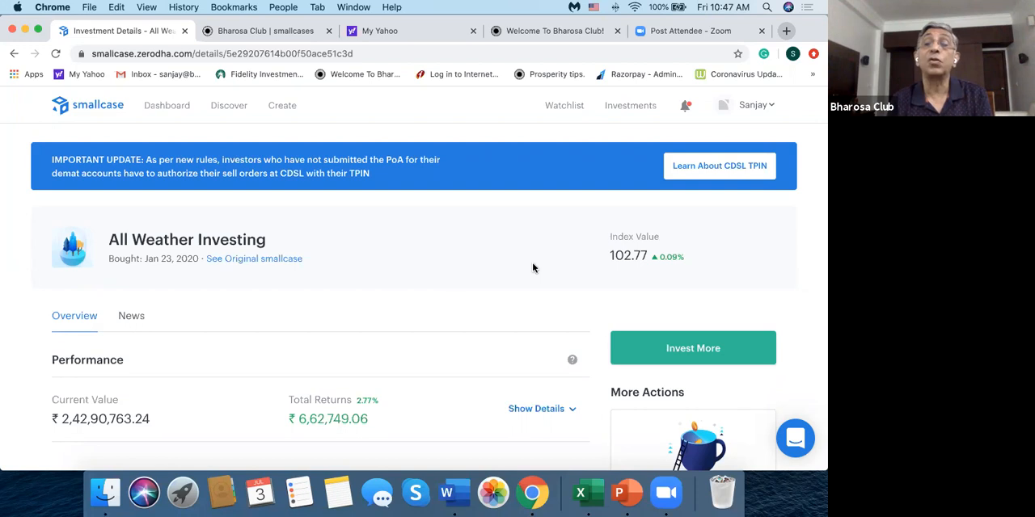
{"action": "mouse_move", "coordinate": [278, 134]}
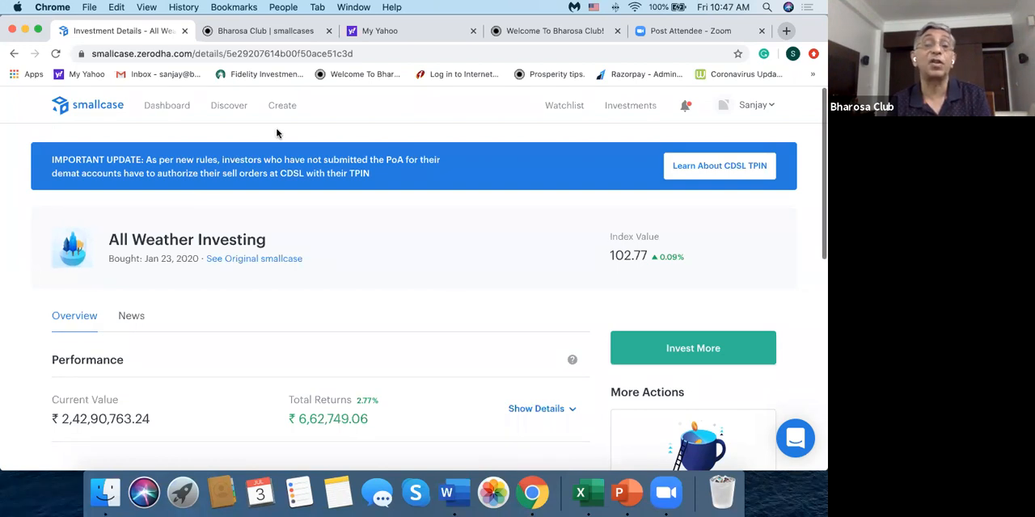
{"action": "mouse_move", "coordinate": [282, 105]}
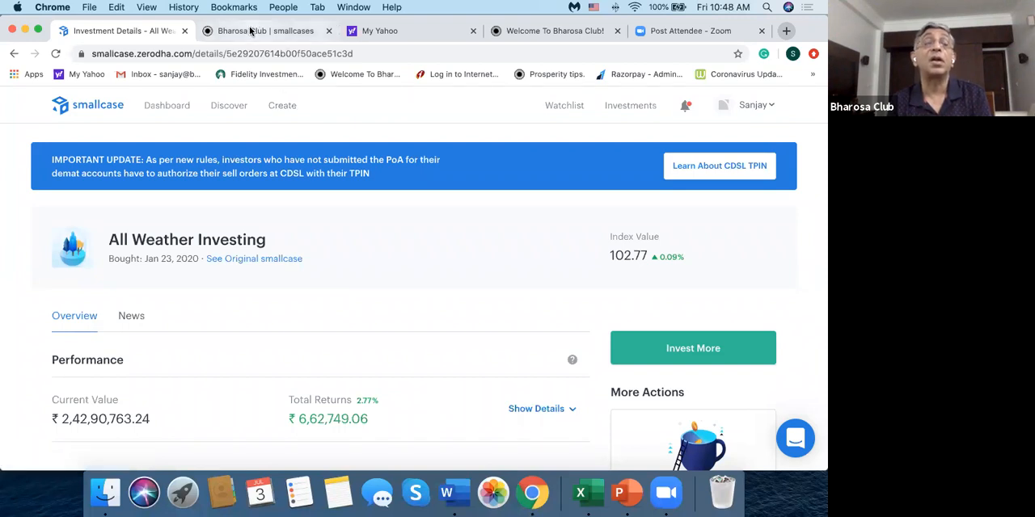
Go to the Bharosa Club smallcases tab and view the SEBI complaints table and Sanjay Bhargava profile
{"action": "left_click", "coordinate": [258, 31]}
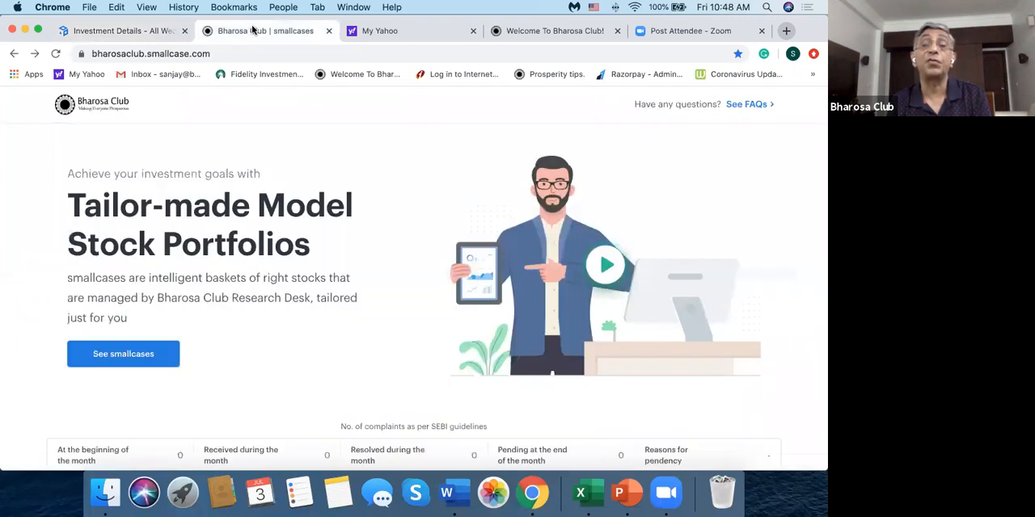
{"action": "mouse_move", "coordinate": [327, 181]}
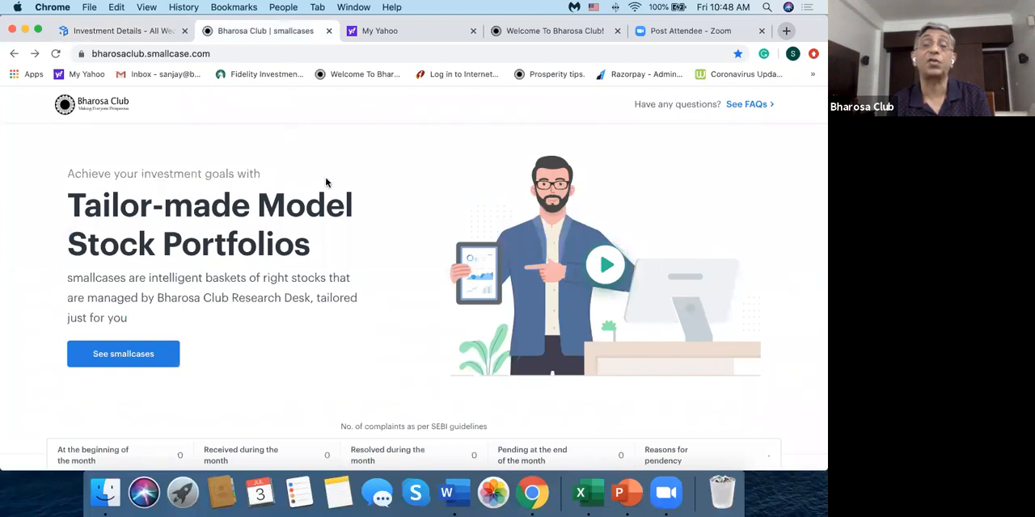
{"action": "scroll", "scroll_direction": "down", "scroll_amount": 3}
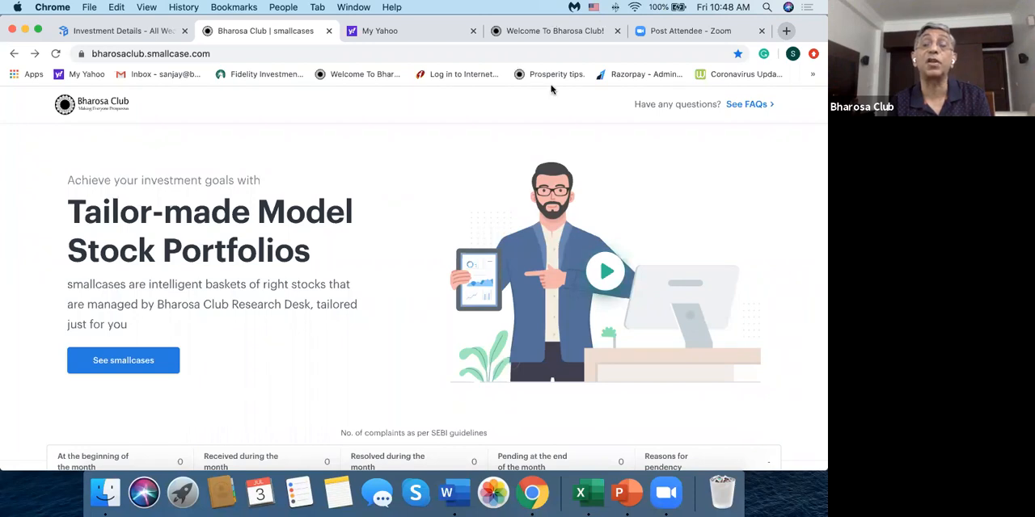
{"action": "mouse_move", "coordinate": [736, 73]}
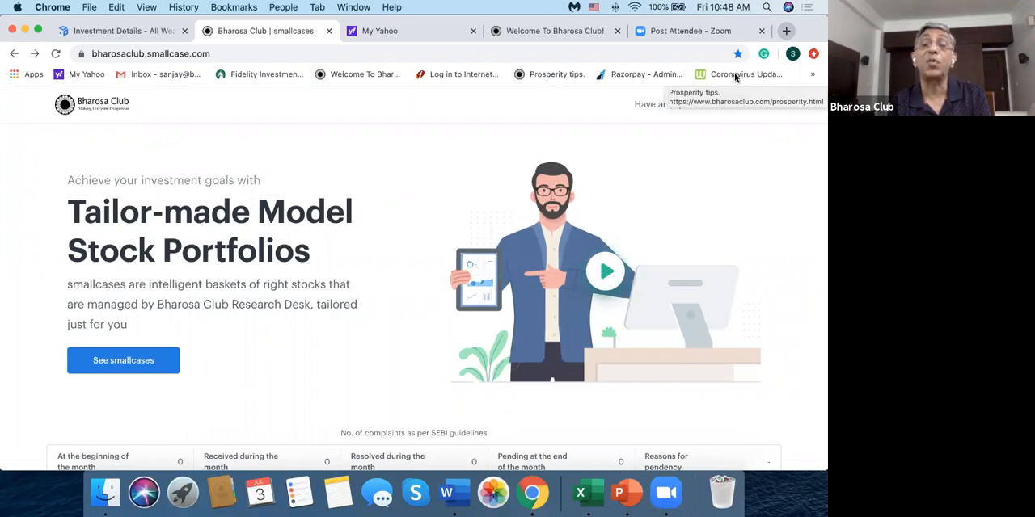
{"action": "mouse_move", "coordinate": [343, 227]}
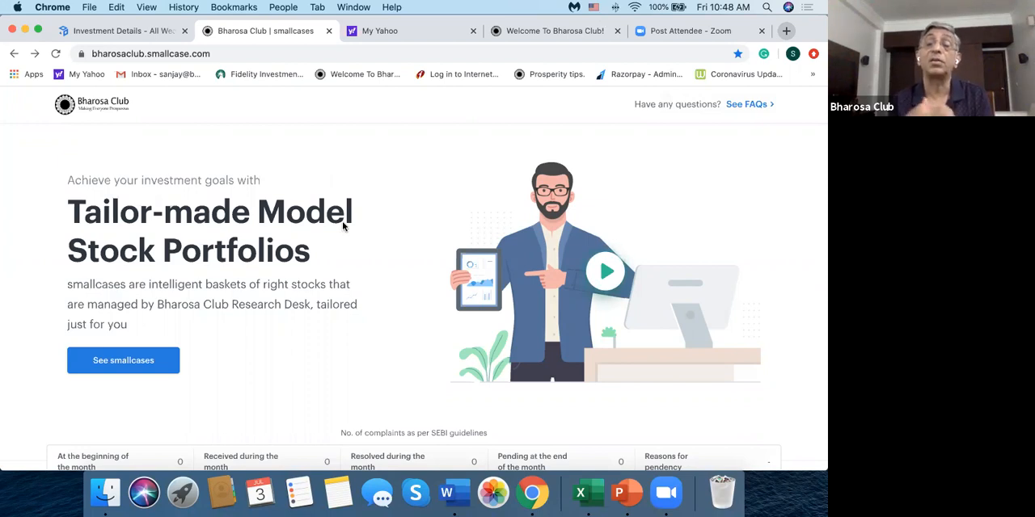
{"action": "scroll", "scroll_direction": "down", "scroll_amount": 3}
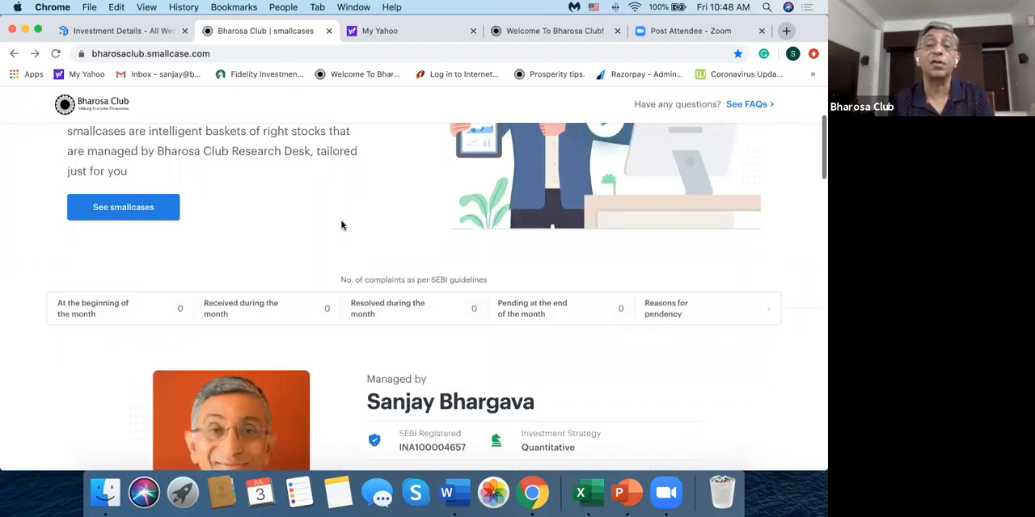
{"action": "scroll", "scroll_direction": "down", "scroll_amount": 3}
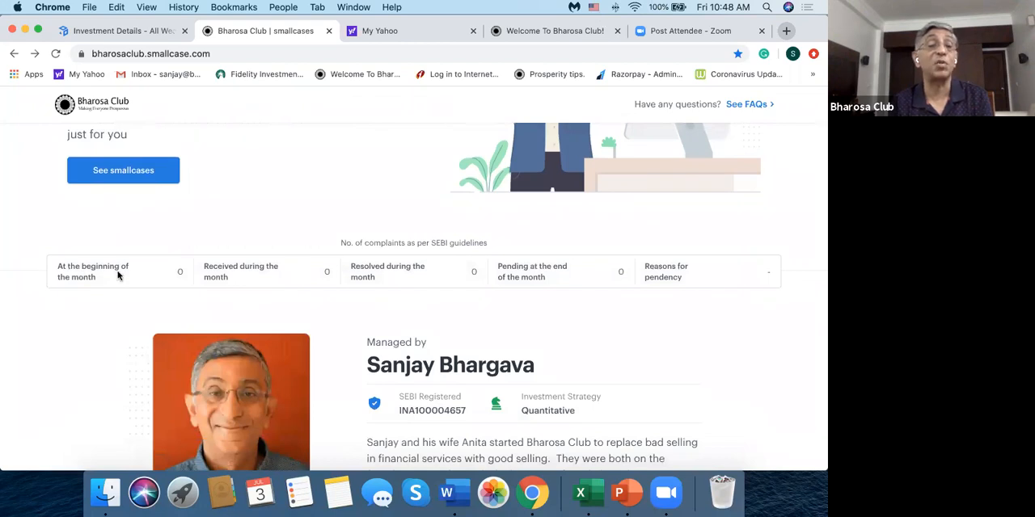
{"action": "mouse_move", "coordinate": [509, 253]}
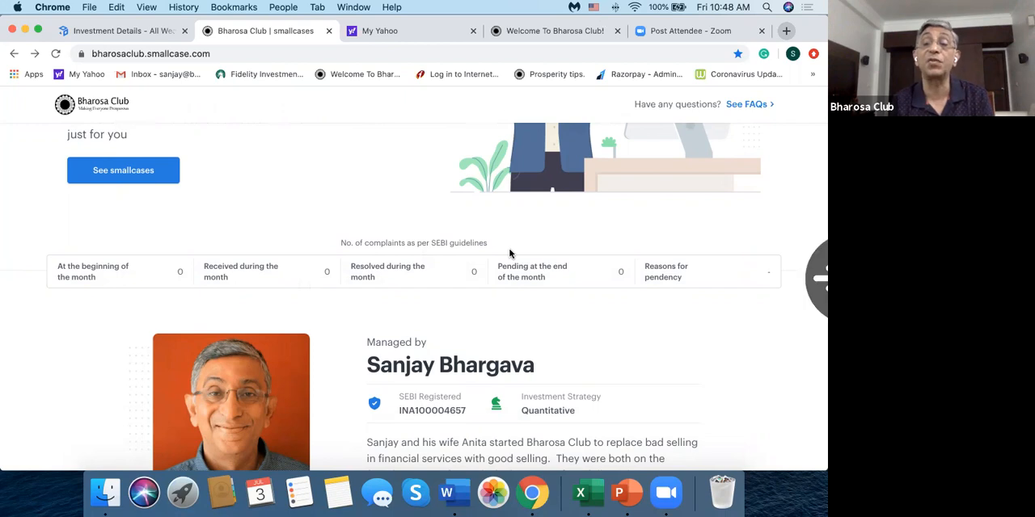
{"action": "mouse_move", "coordinate": [578, 310]}
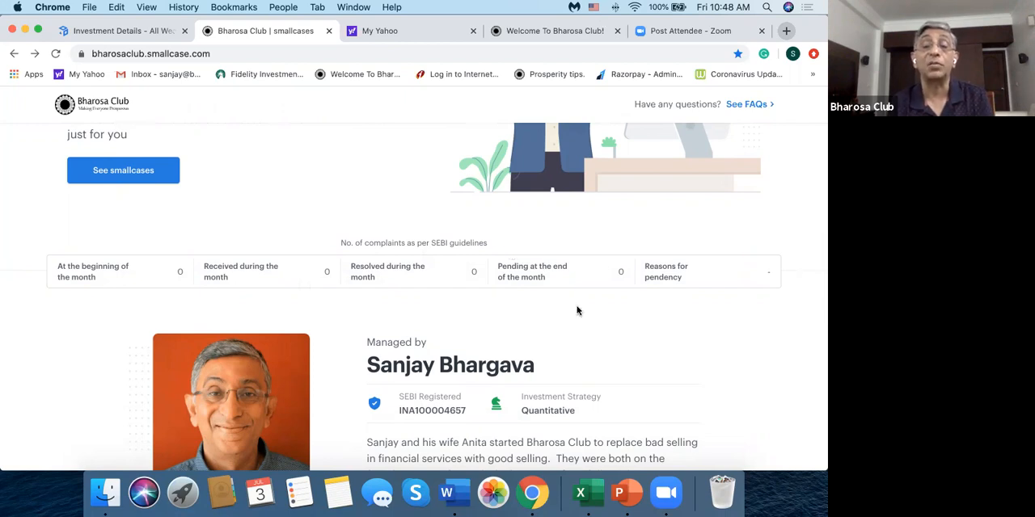
{"action": "scroll", "scroll_direction": "down", "scroll_amount": 3}
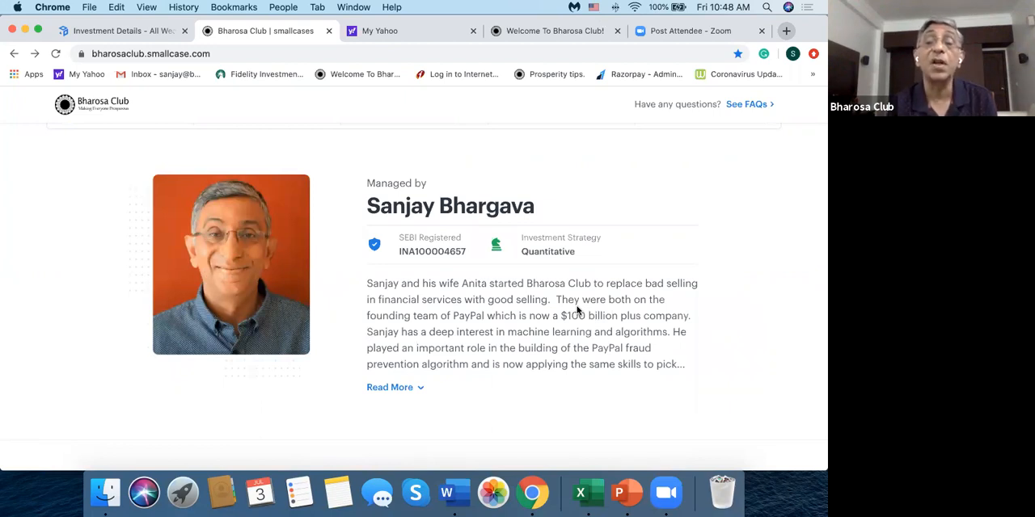
Bring up the 'Pick your smallcase' listing with Bharosa Club Top 150 at 20.82% CAGR
{"action": "scroll", "scroll_direction": "down", "scroll_amount": 3}
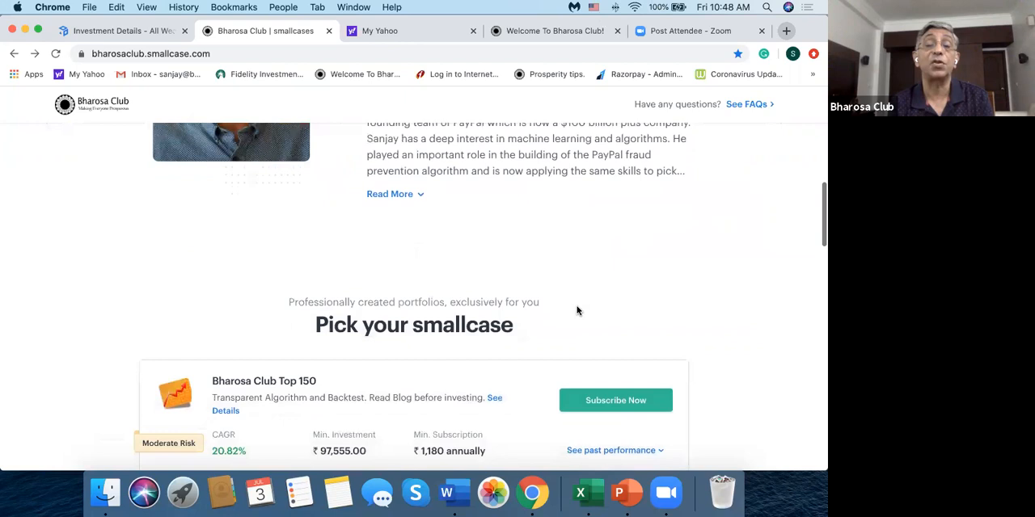
{"action": "scroll", "scroll_direction": "down", "scroll_amount": 3}
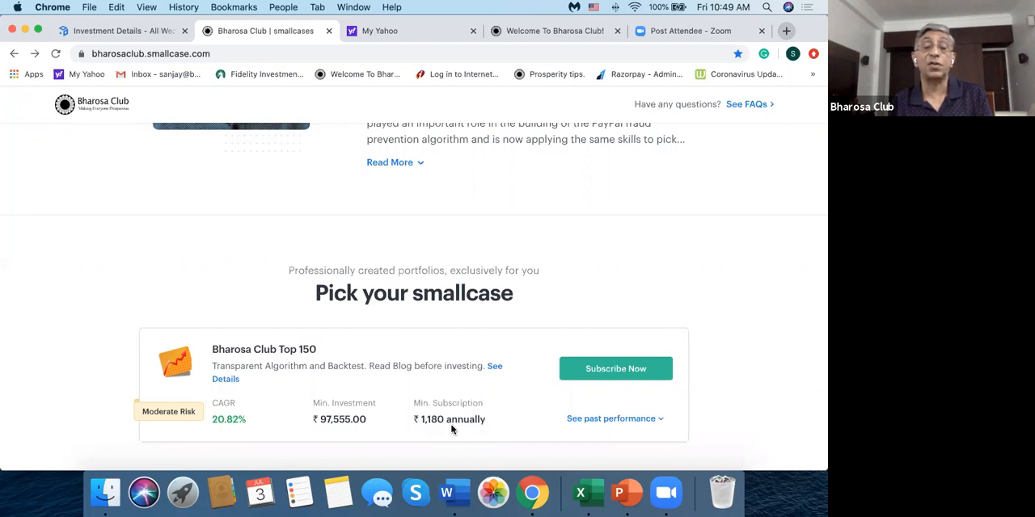
{"action": "mouse_move", "coordinate": [500, 370]}
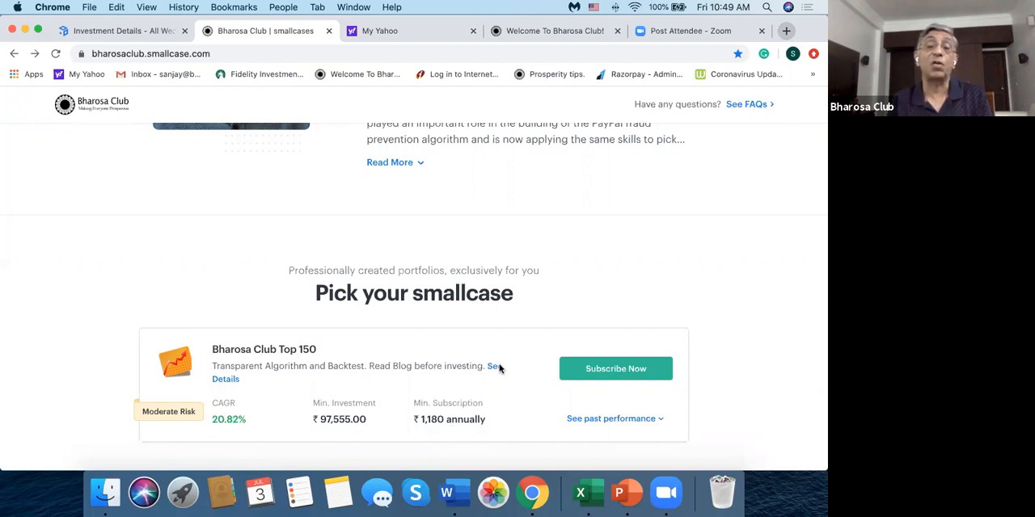
{"action": "mouse_move", "coordinate": [493, 368]}
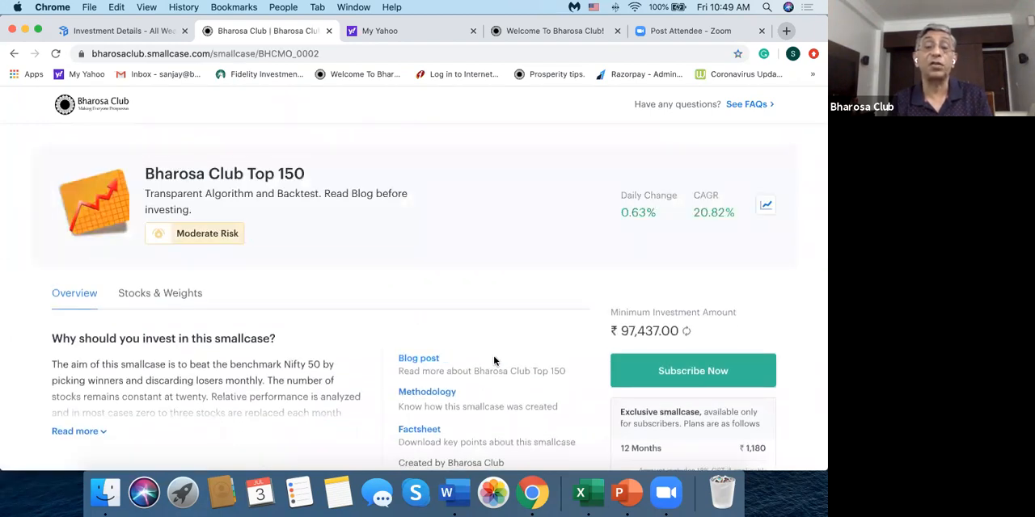
Open the Top 150 'Blog post' link showing the July 1st, 2020 Smallcase Update PDF
{"action": "scroll", "scroll_direction": "down", "scroll_amount": 3}
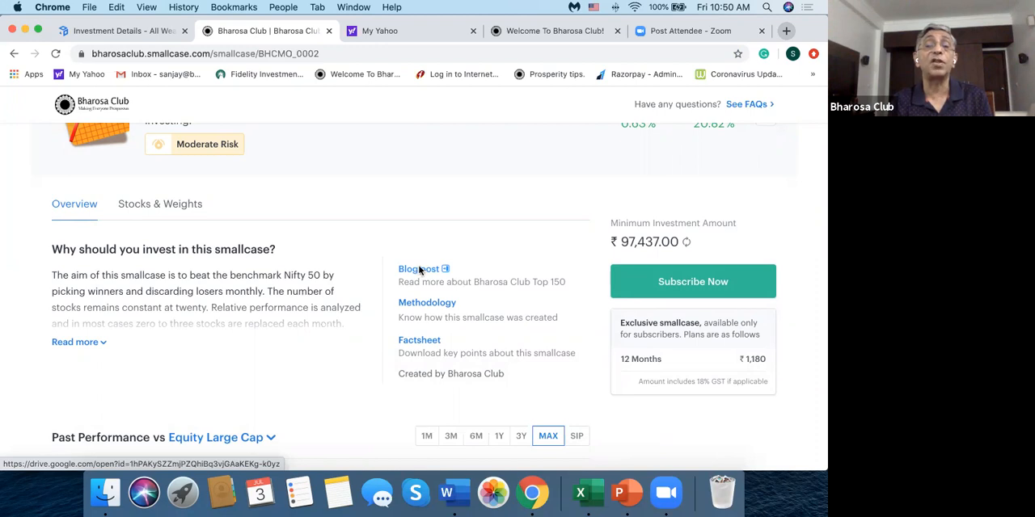
{"action": "left_click", "coordinate": [418, 269]}
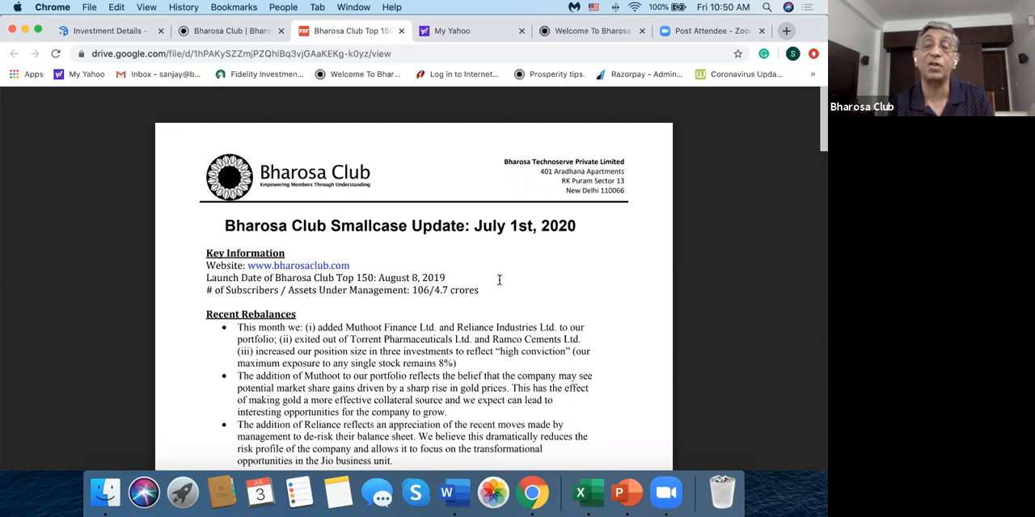
{"action": "scroll", "scroll_direction": "down", "scroll_amount": 3}
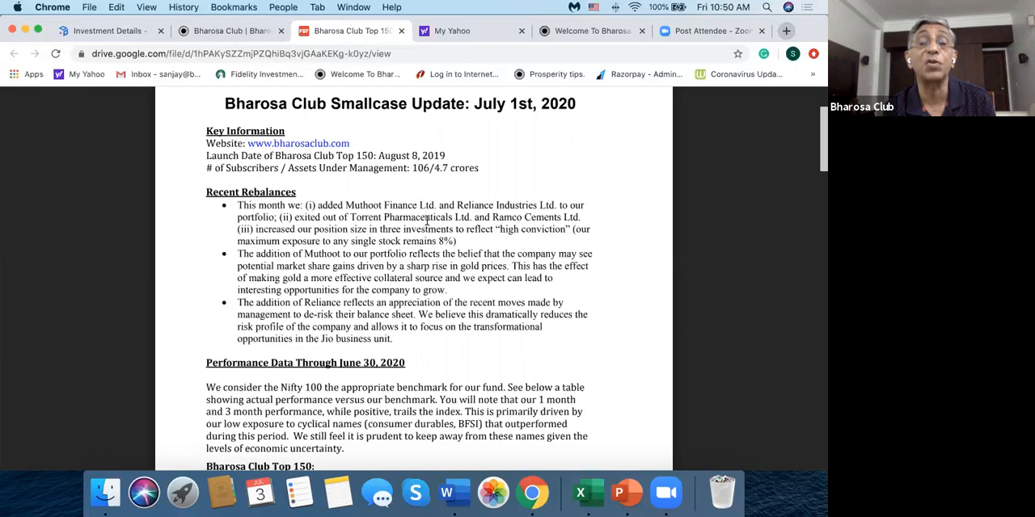
{"action": "mouse_move", "coordinate": [596, 225]}
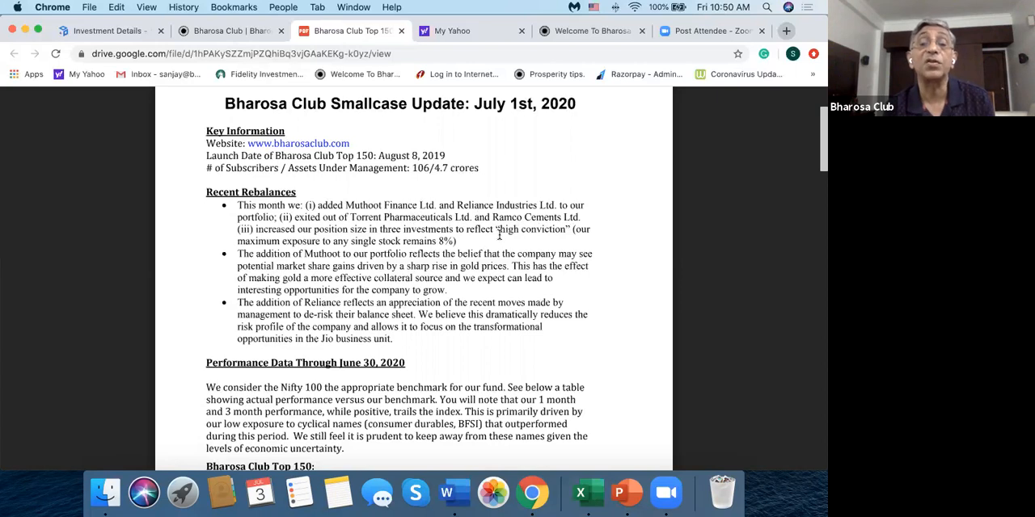
{"action": "scroll", "scroll_direction": "down", "scroll_amount": 3}
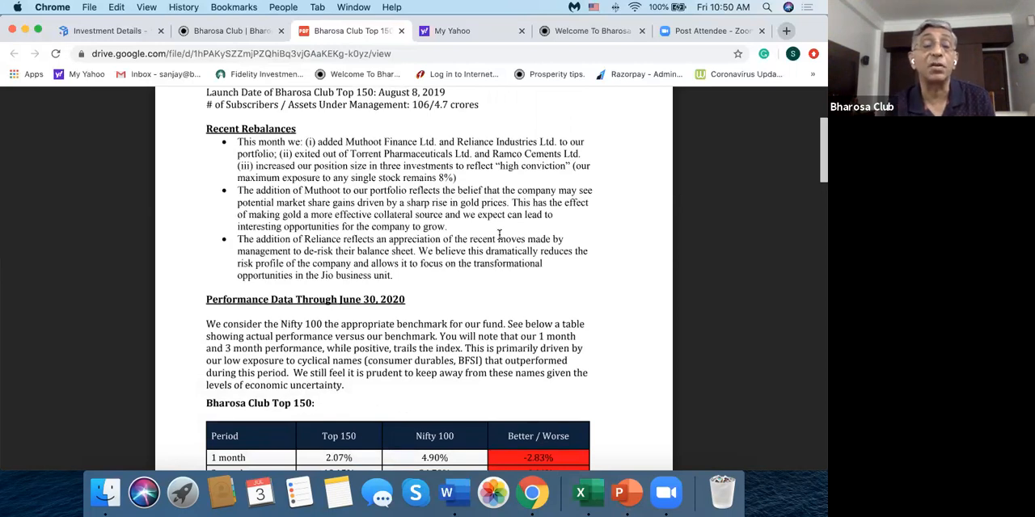
{"action": "scroll", "scroll_direction": "down", "scroll_amount": 3}
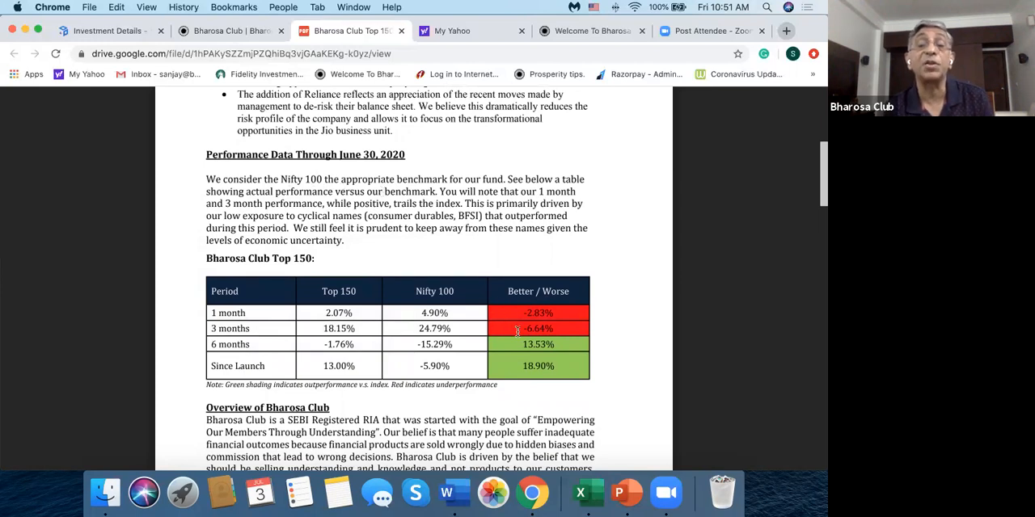
{"action": "mouse_move", "coordinate": [550, 187]}
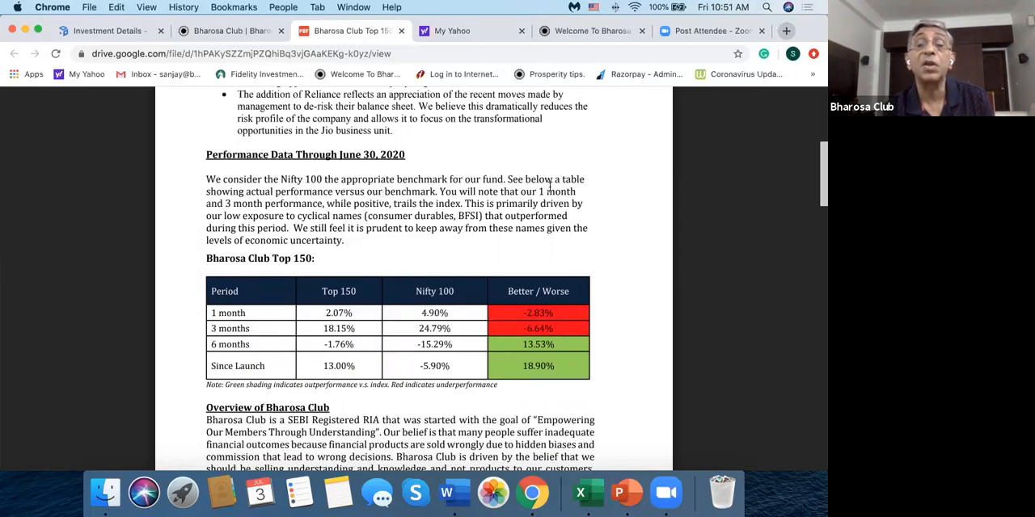